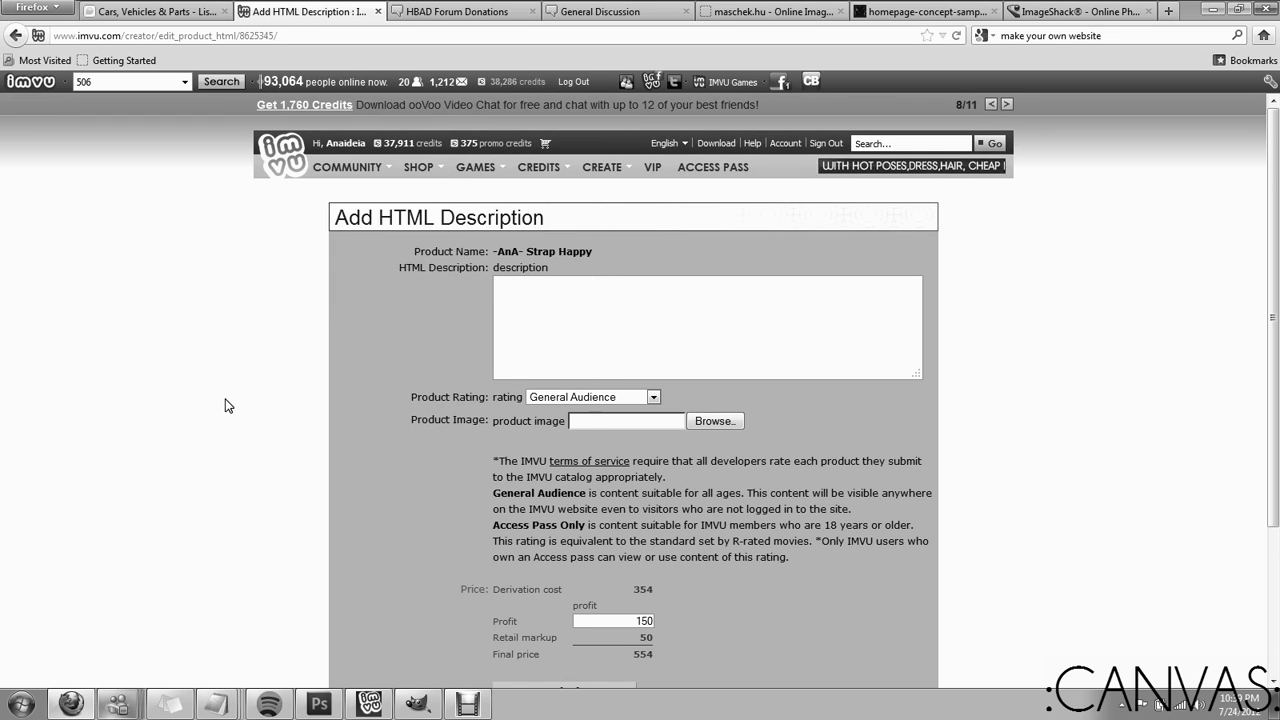
Switch to the maschek.hu image map editor tab showing AvyProductPage.png
scroll("down", 3)
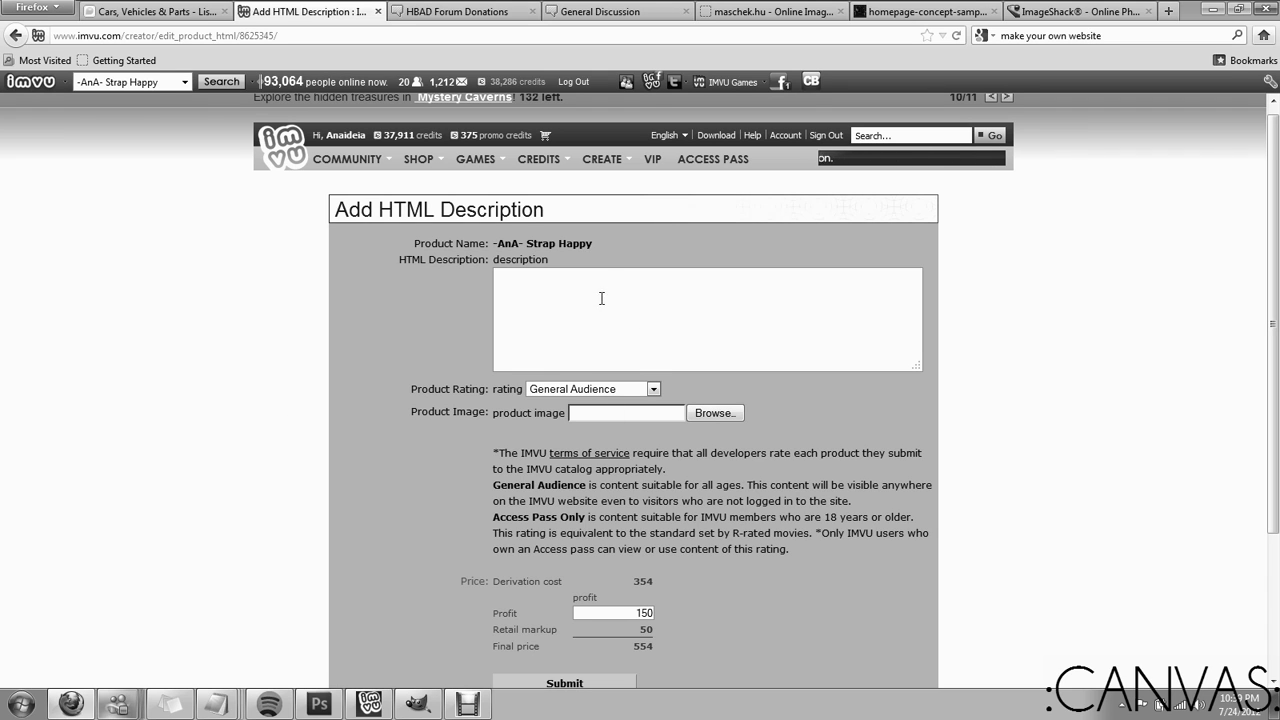
left_click(770, 11)
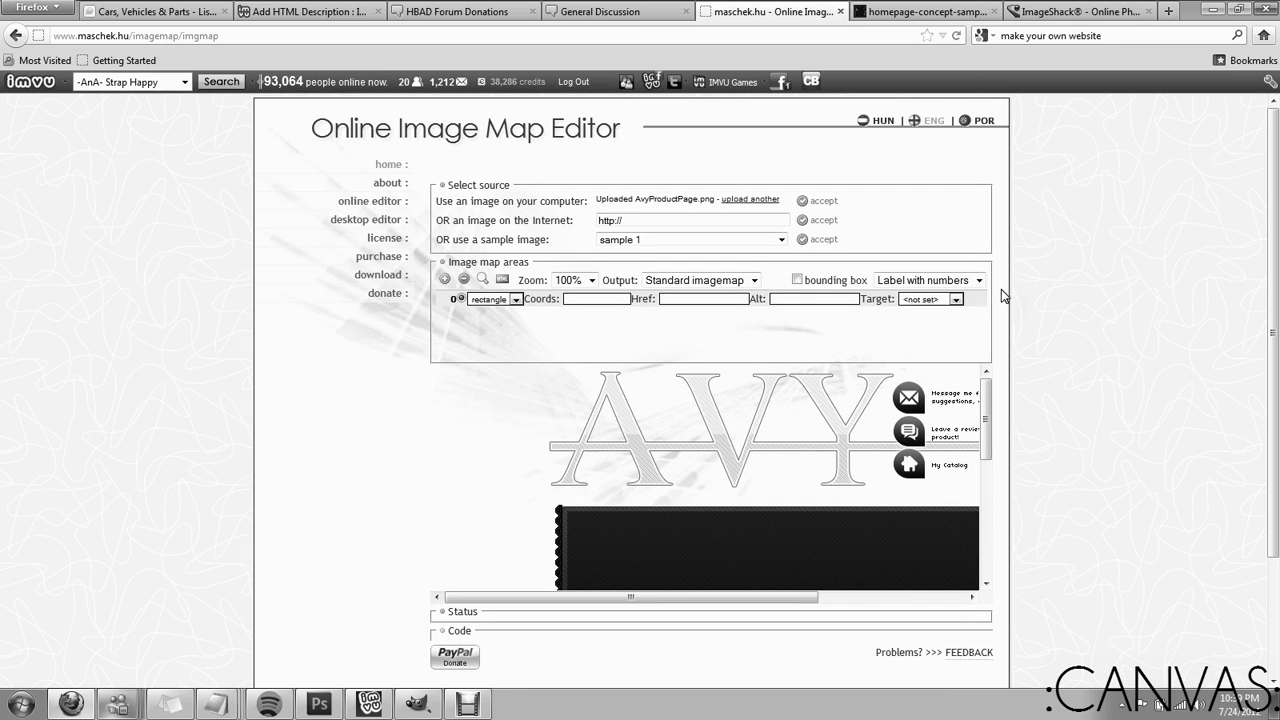
mouse_move(990, 279)
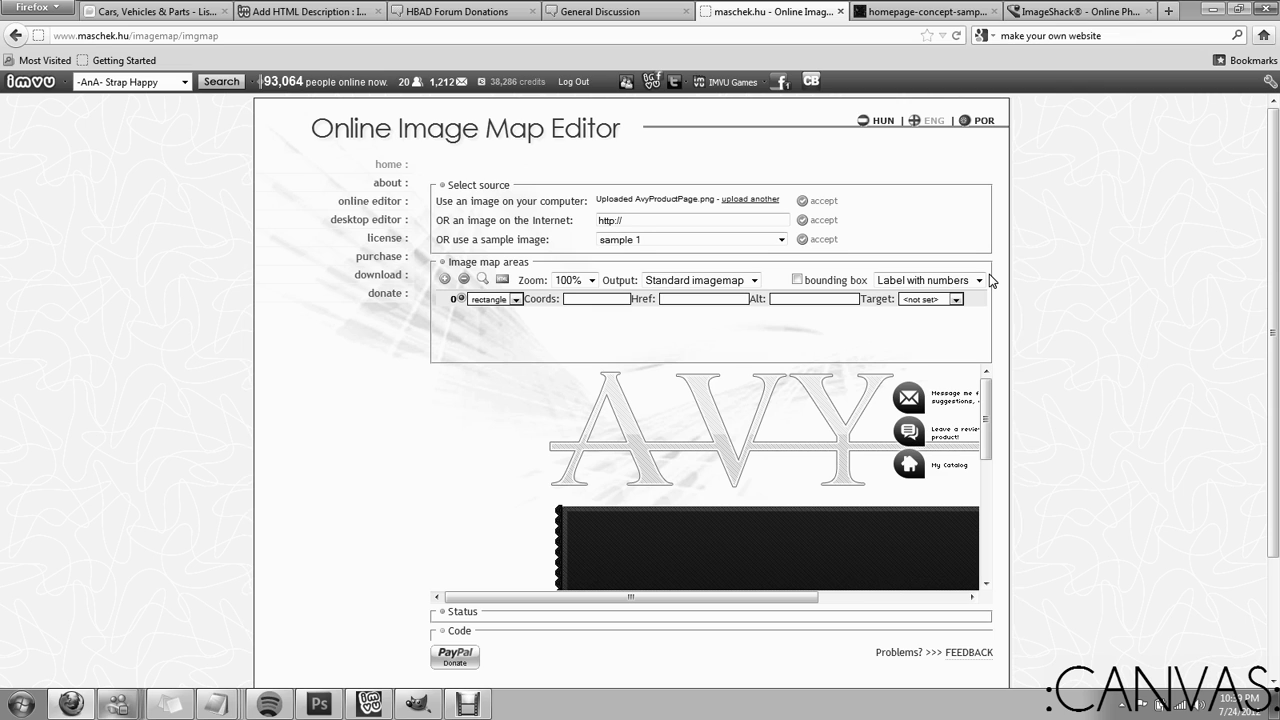
mouse_move(1143, 252)
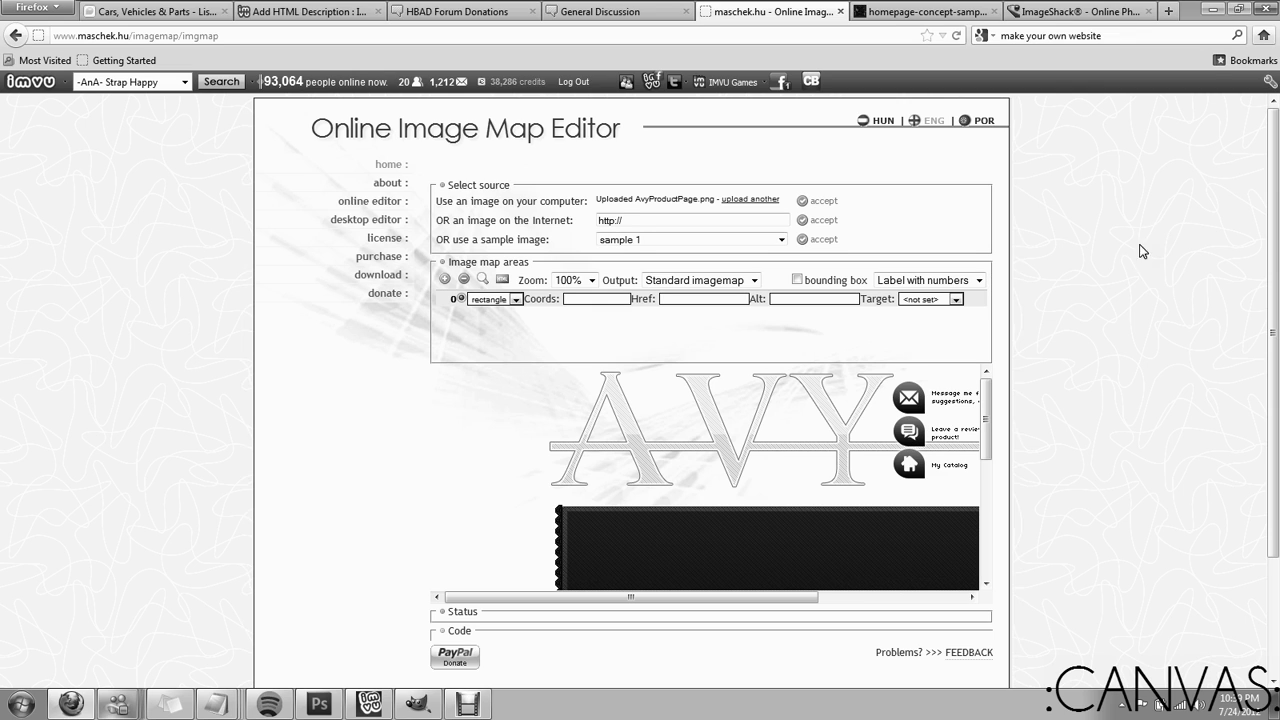
mouse_move(1143, 149)
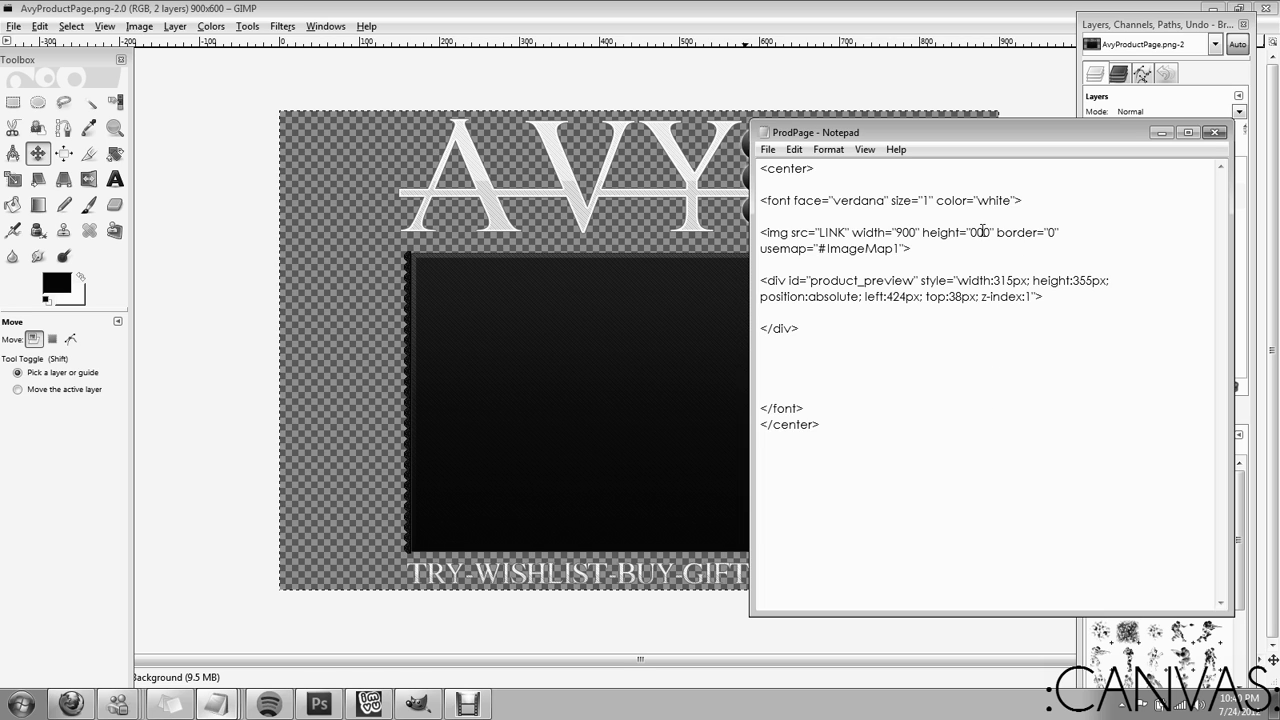
Change the img tag height to 600 and move Notepad aside to reveal GIMP
type("600")
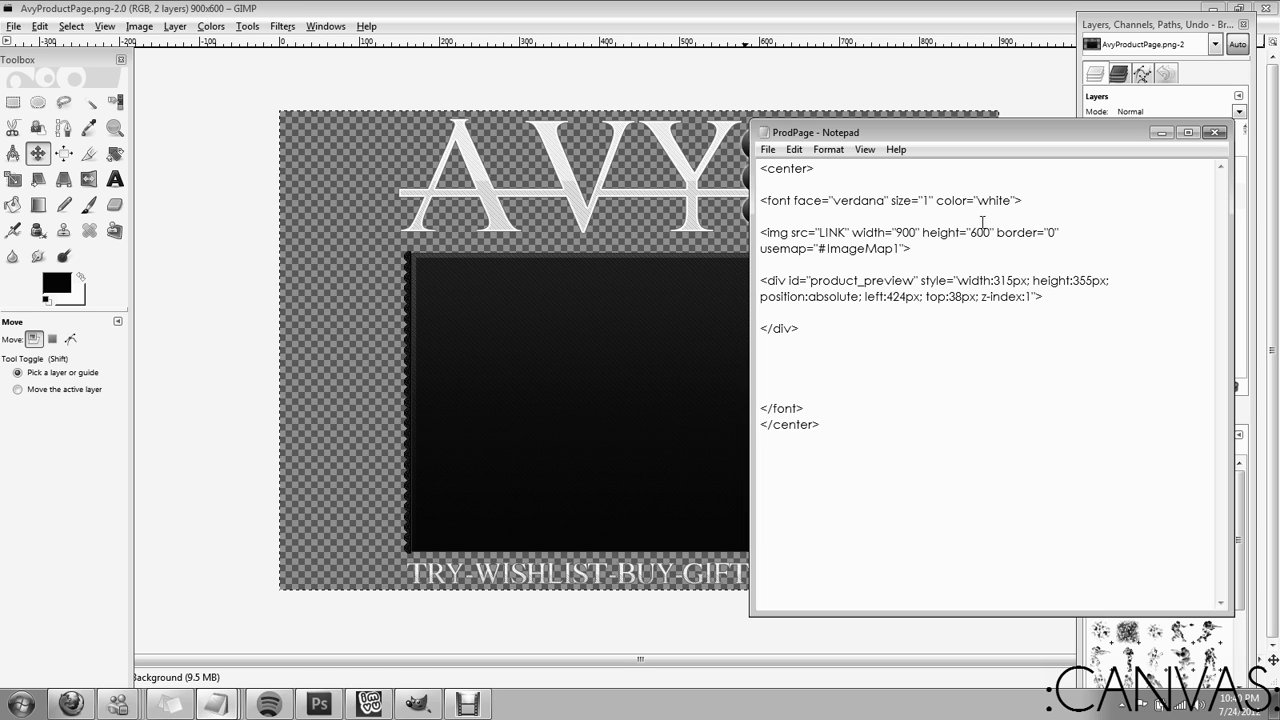
mouse_move(807, 261)
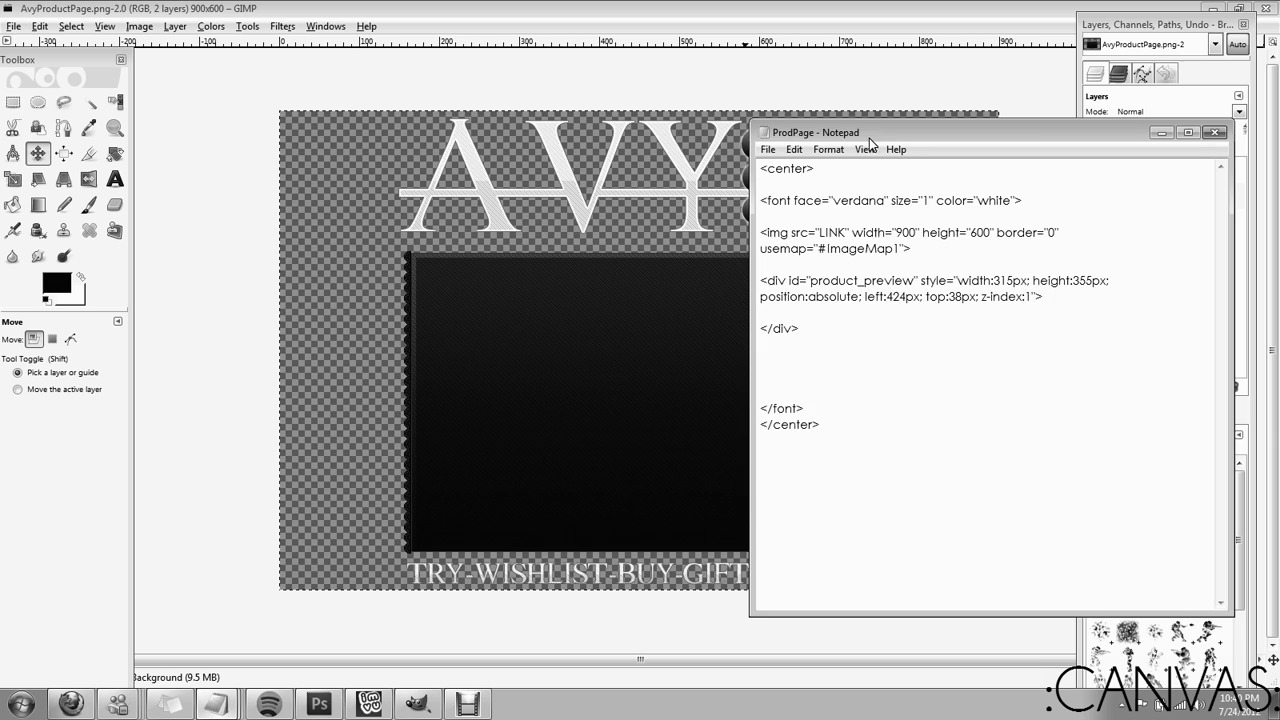
left_click_drag(866, 132, 1040, 156)
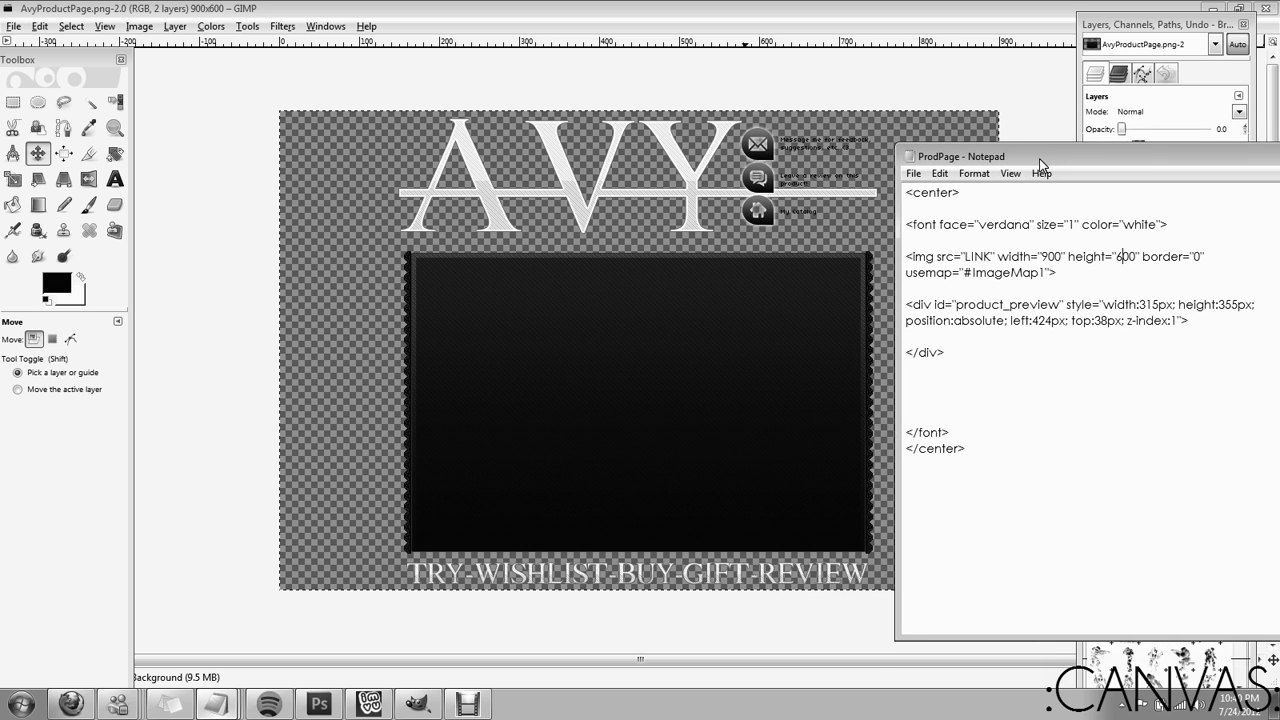
mouse_move(1100, 165)
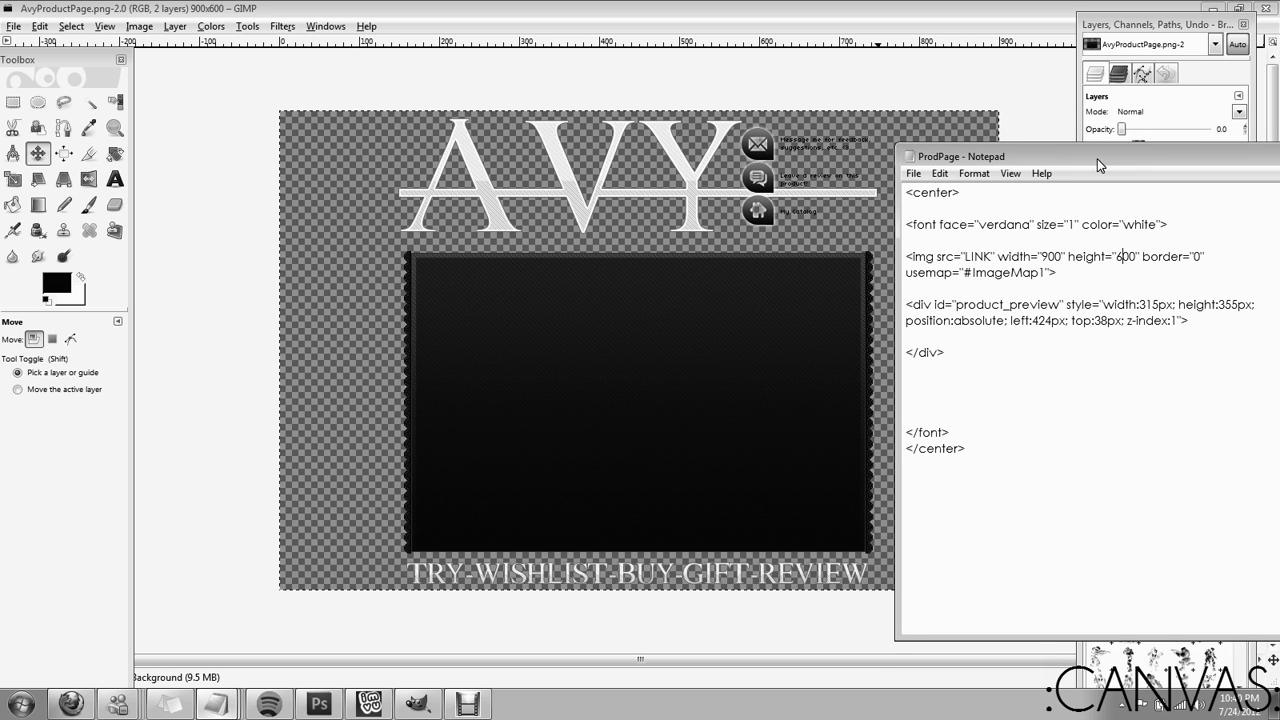
mouse_move(1028, 20)
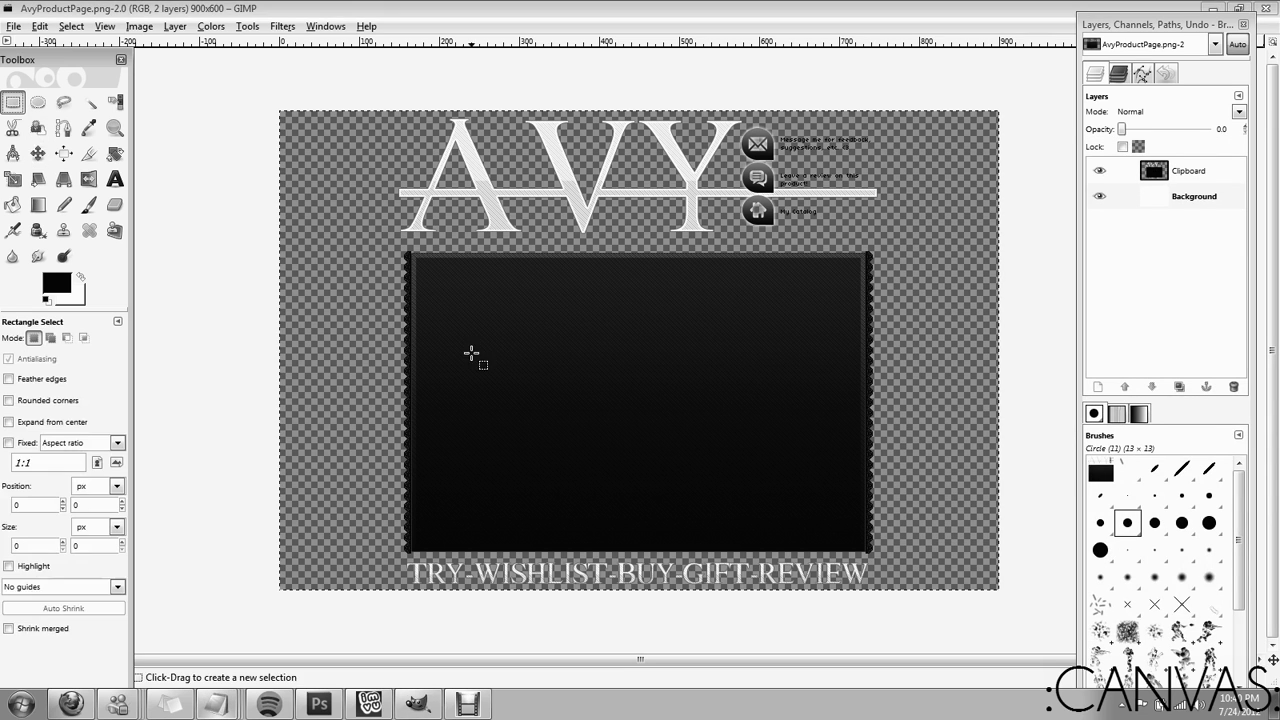
Outline the dark preview panel in GIMP to read its 557×362 size and 107, 204 offset
left_click_drag(420, 262, 855, 547)
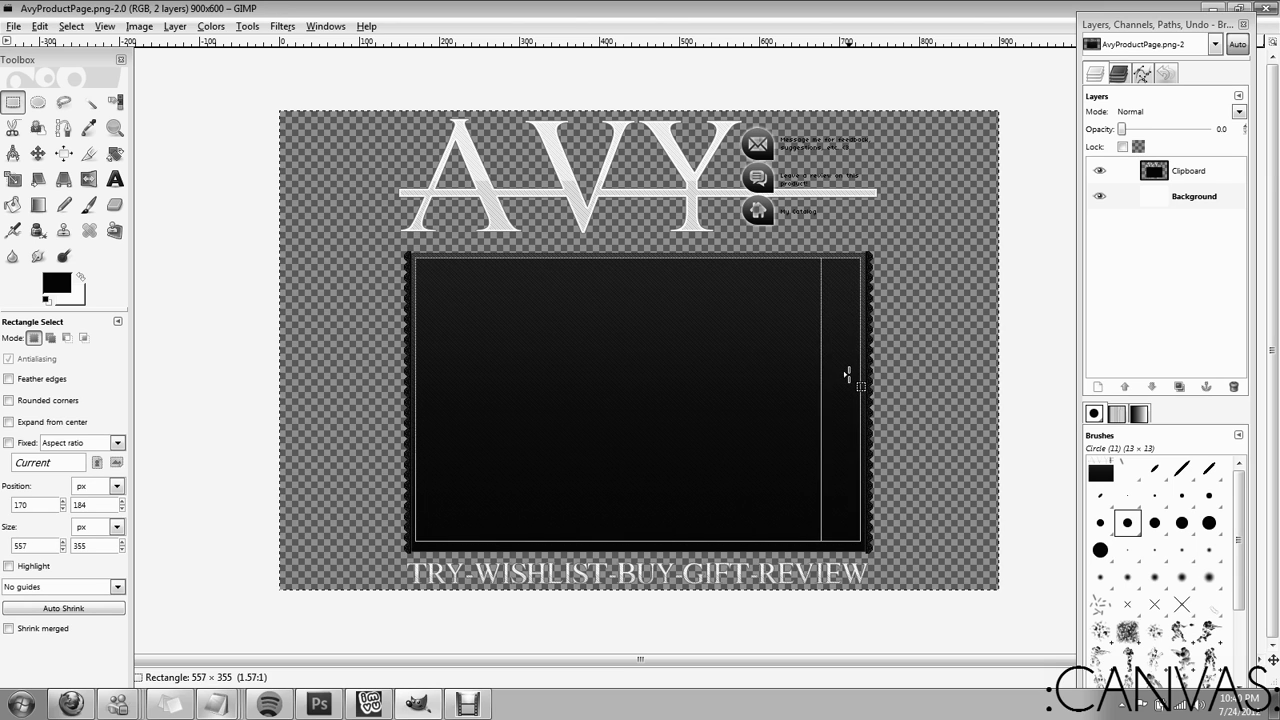
left_click_drag(848, 375, 655, 540)
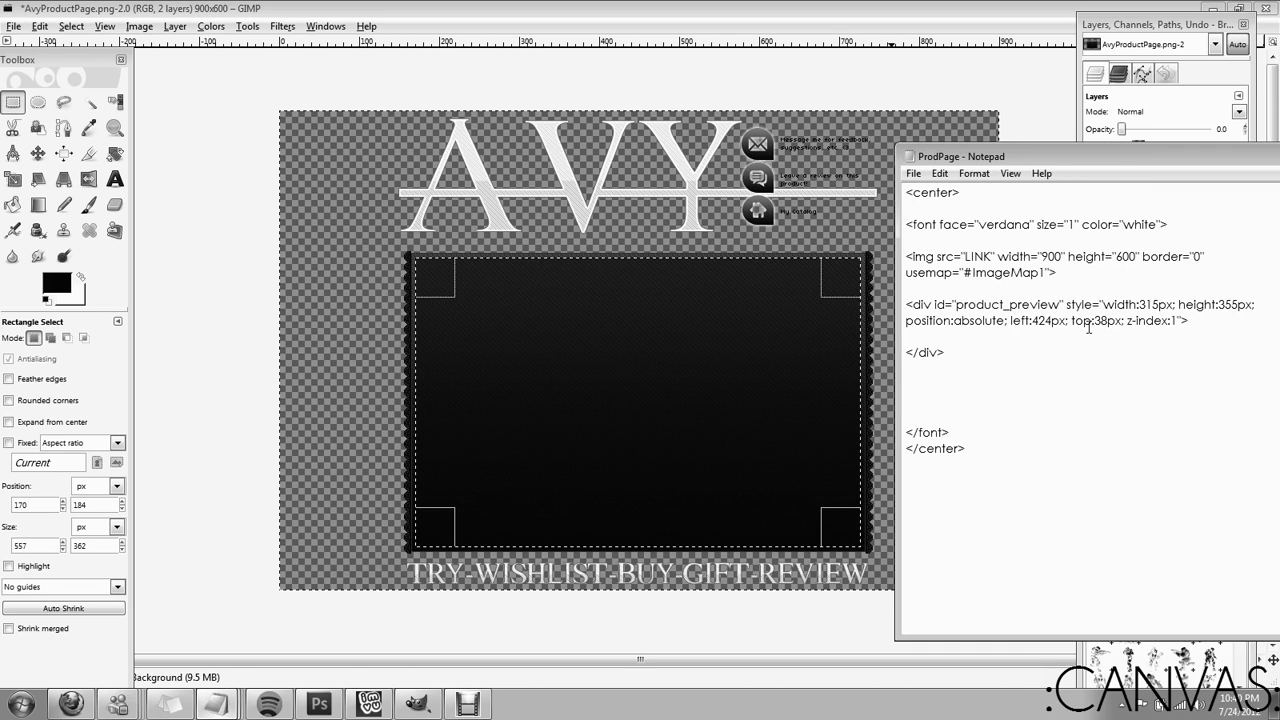
double_click(1140, 304)
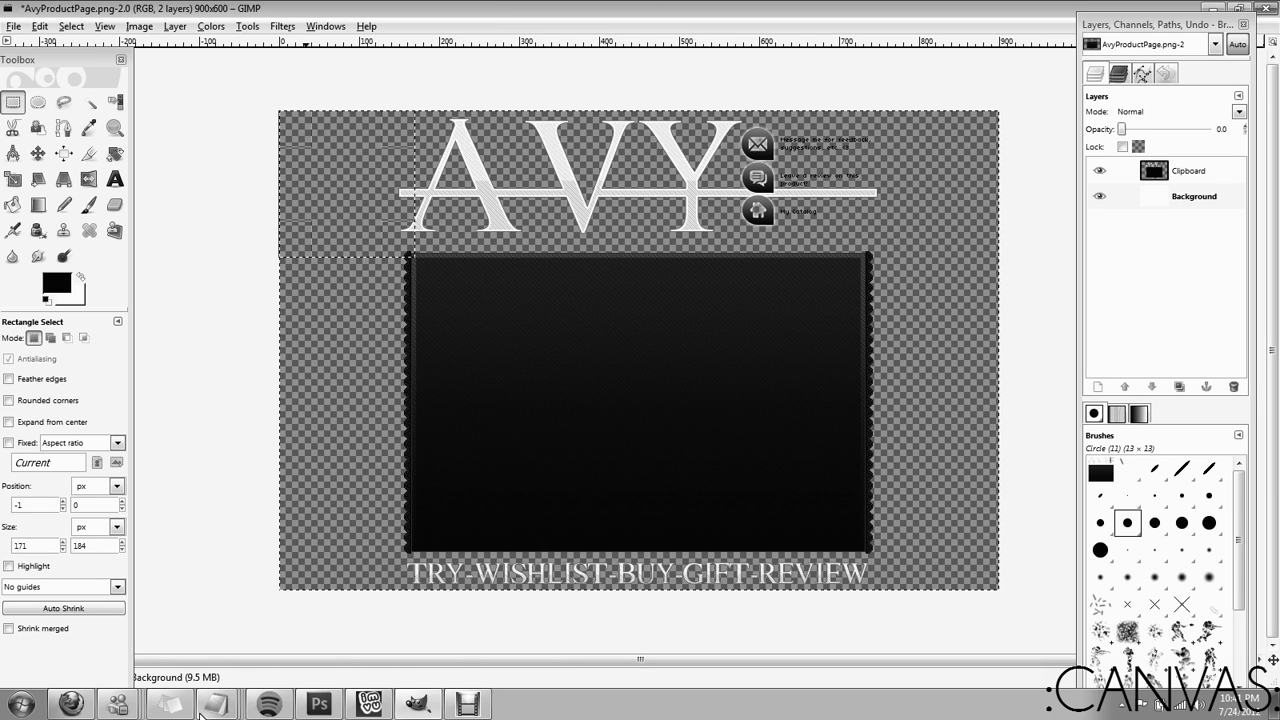
left_click(216, 704)
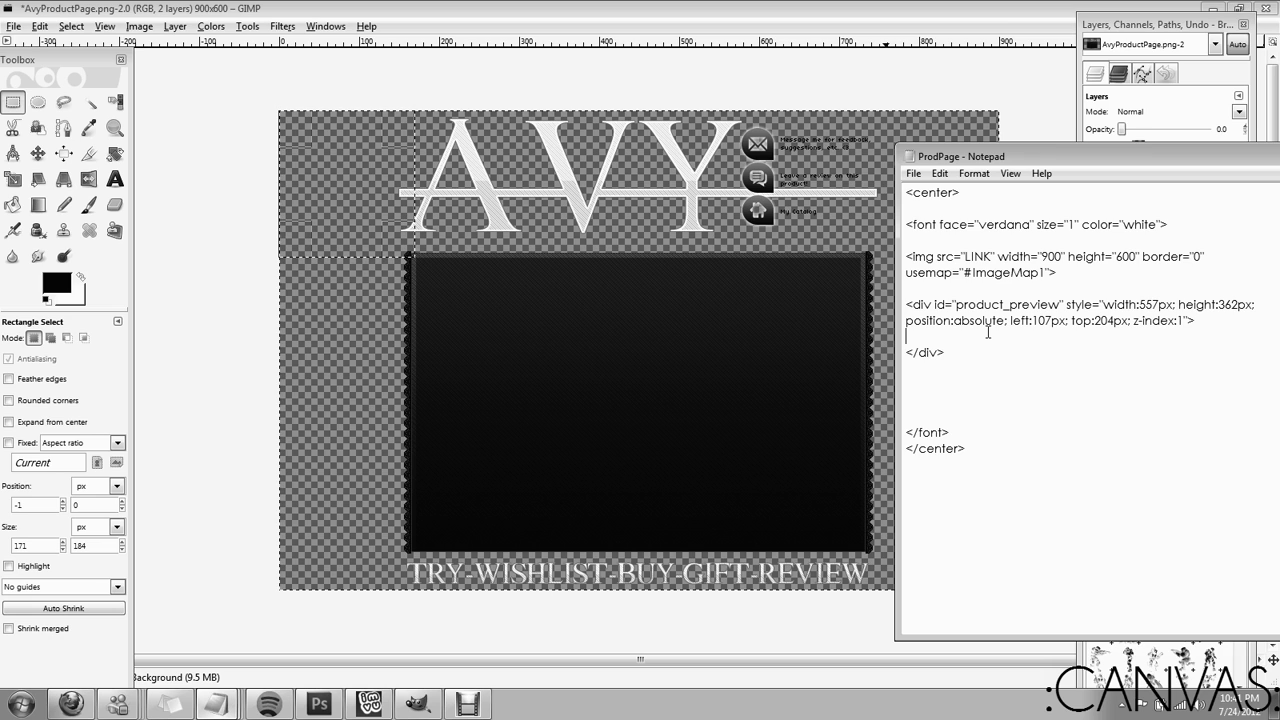
Start a new '<' tag in the preview div and open Notepad's font size settings
type("<")
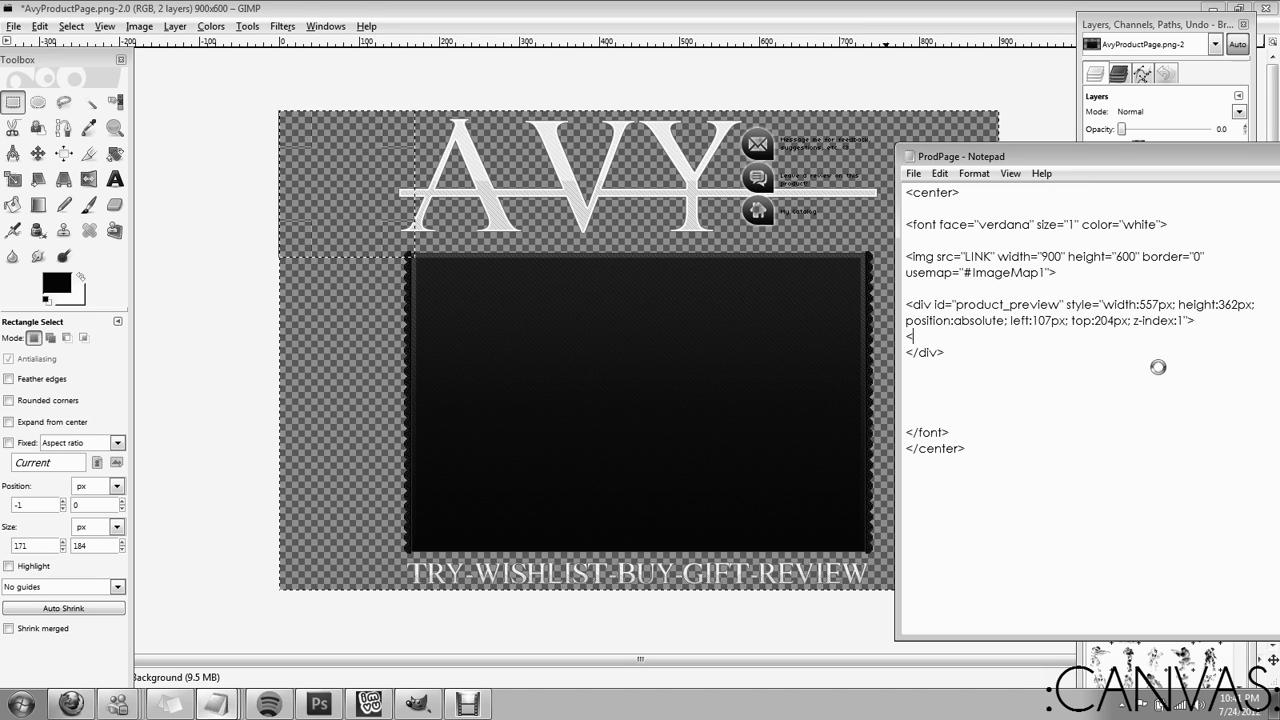
left_click(973, 173)
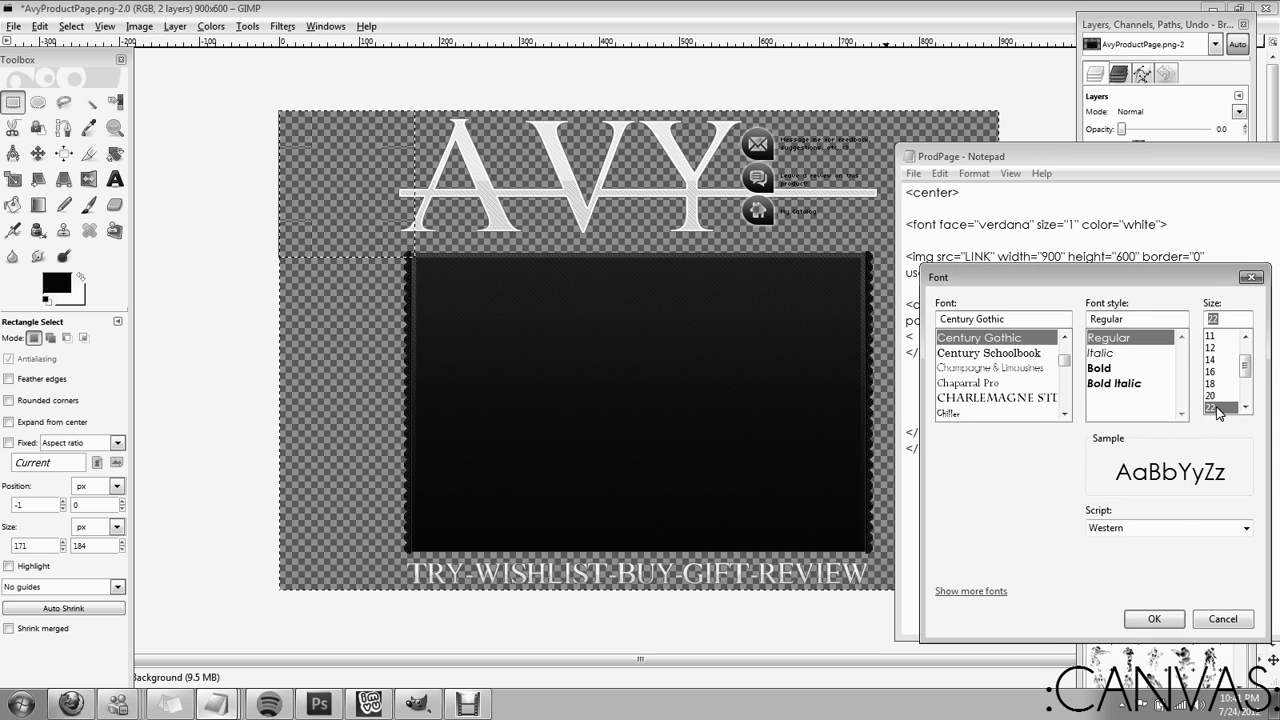
scroll("down", 3)
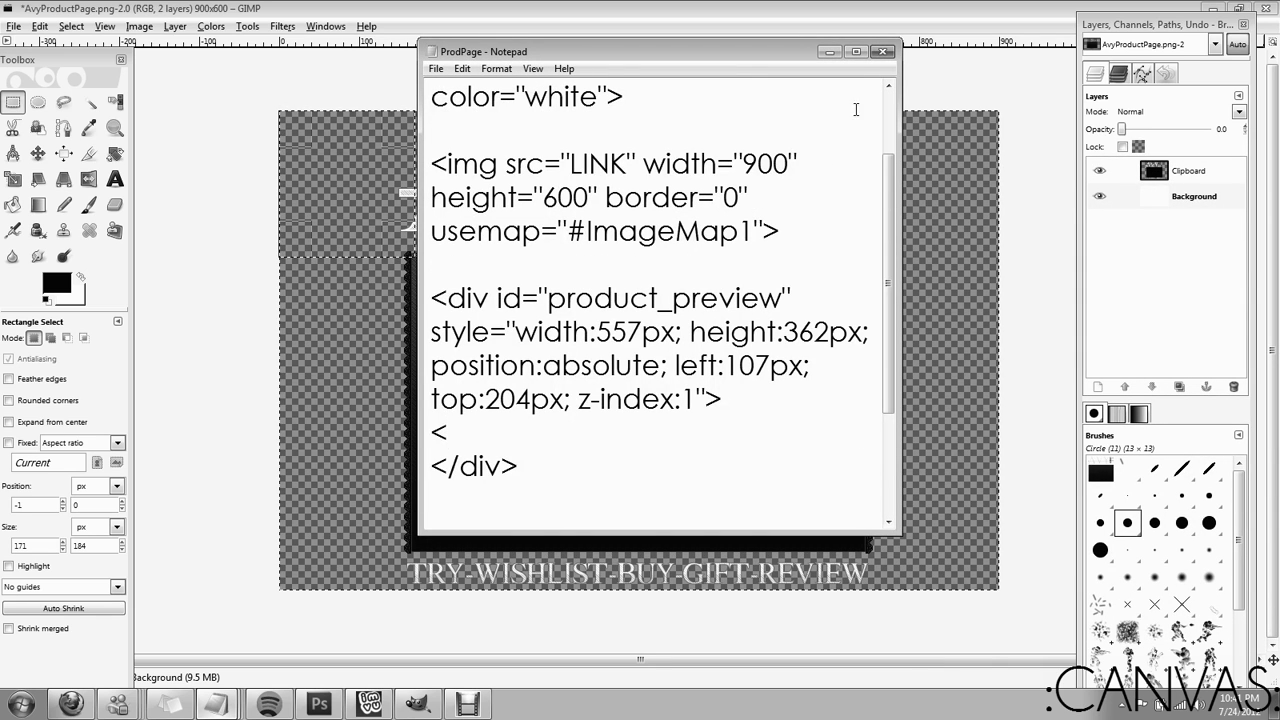
Type an img tag with a DIRECT_LINK_TO_IMAGE placeholder source inside the preview div
type("i")
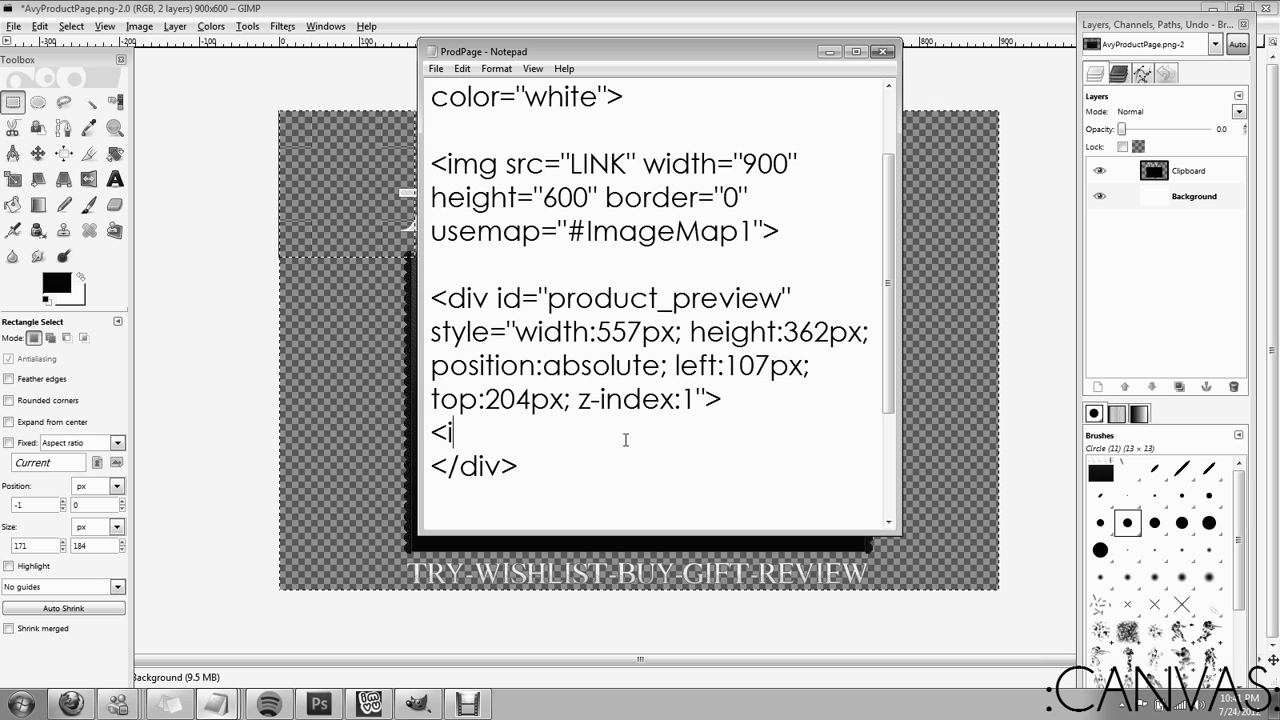
type("mg scr")
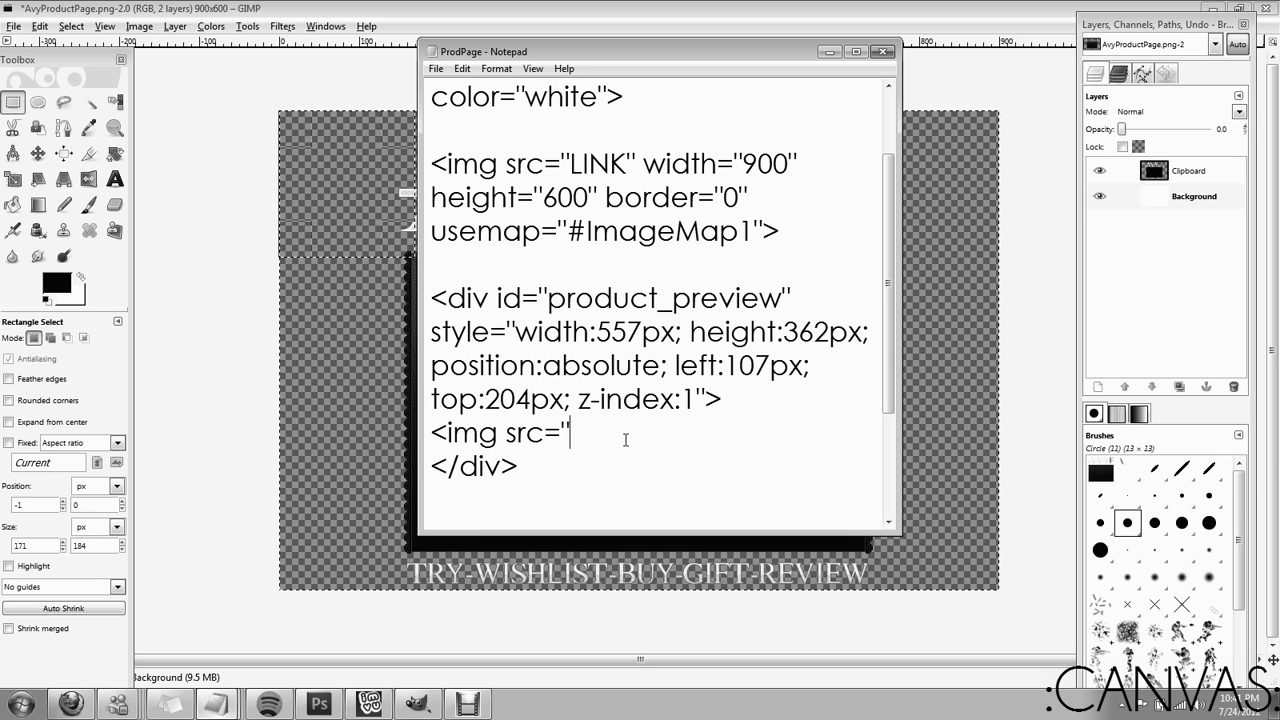
type("IMAGE")
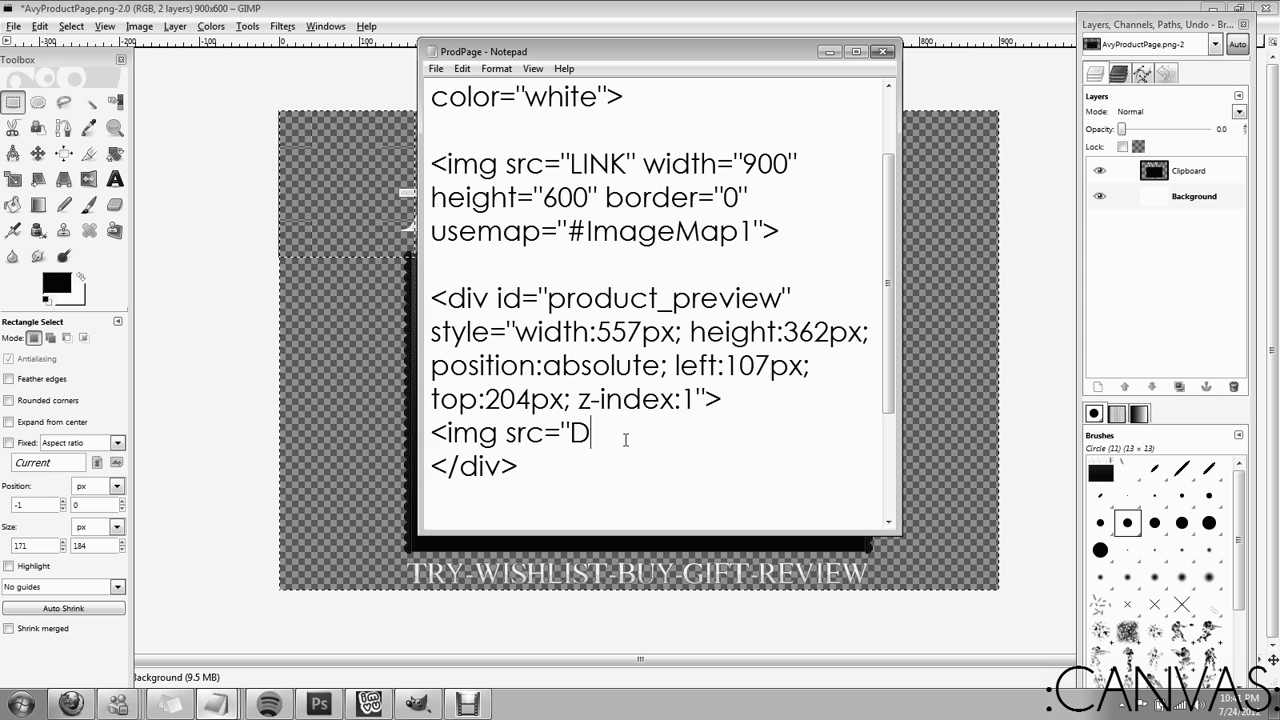
type("IRECT_LINK")
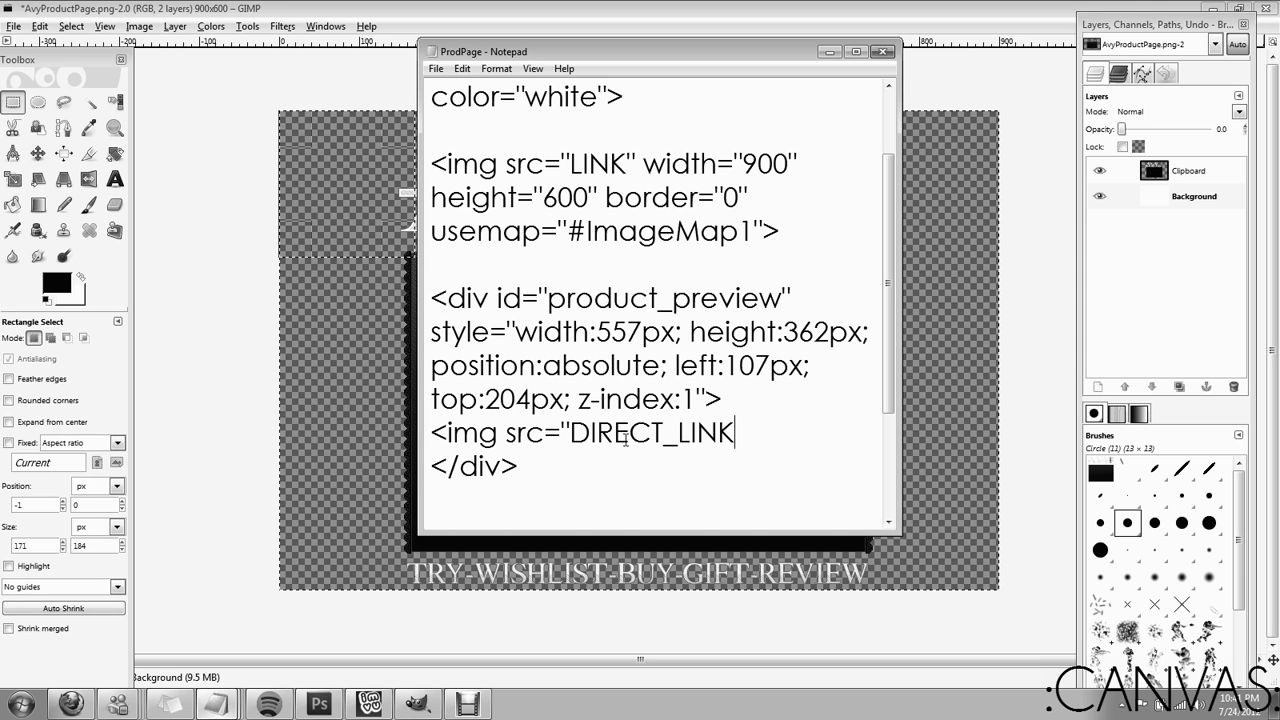
type("_TO")
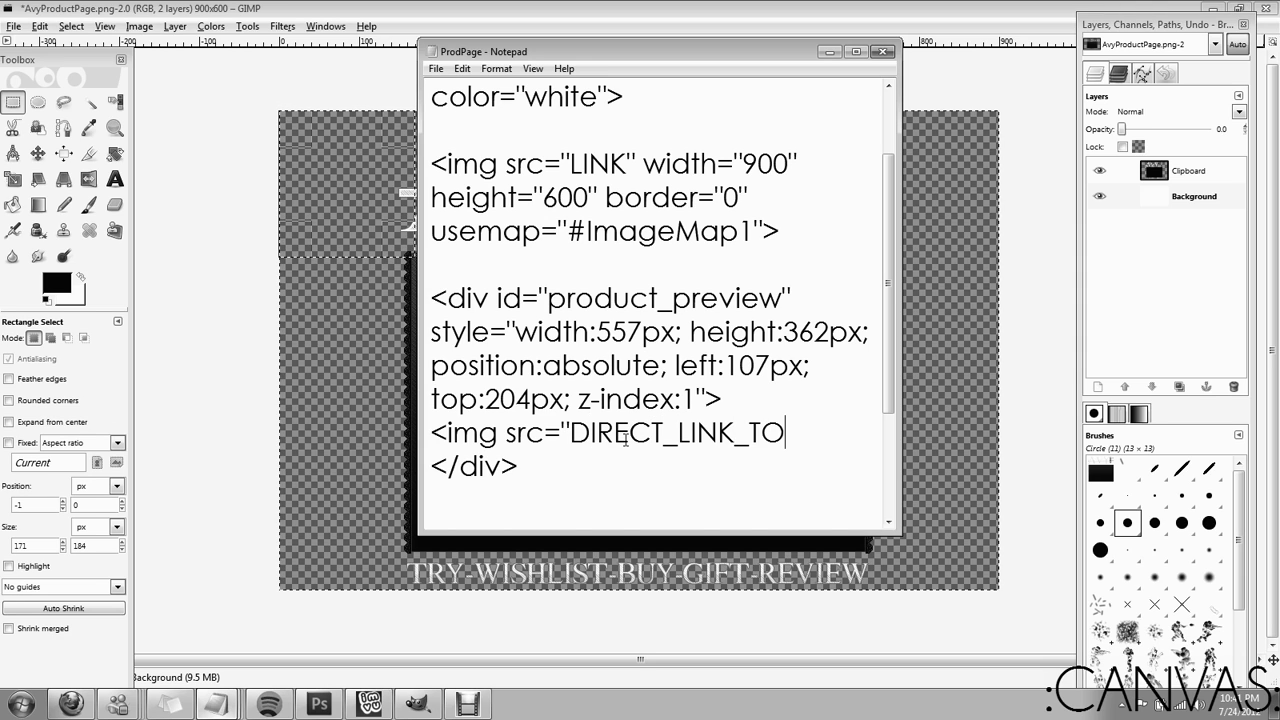
type("_IMAGE")
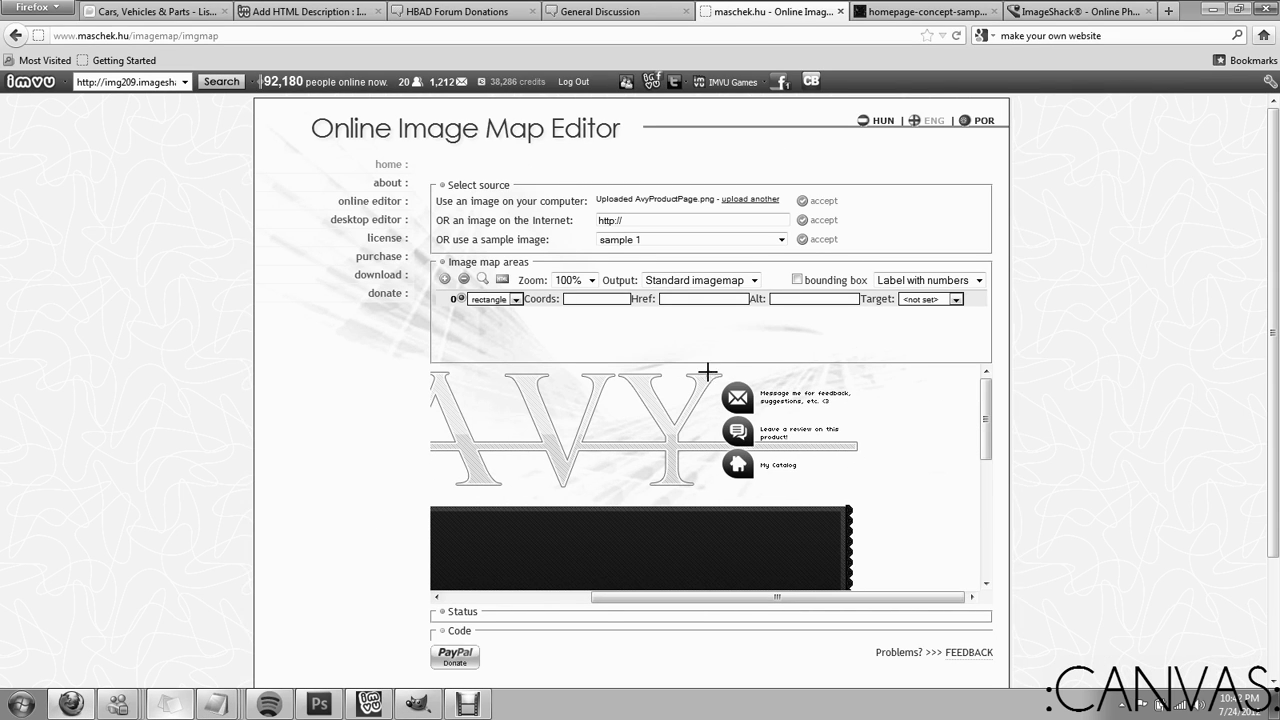
Draw a map area and set the Href fields of areas 0–2 to MESSAGE, REVIEW, CATALOG
left_click_drag(708, 373, 862, 420)
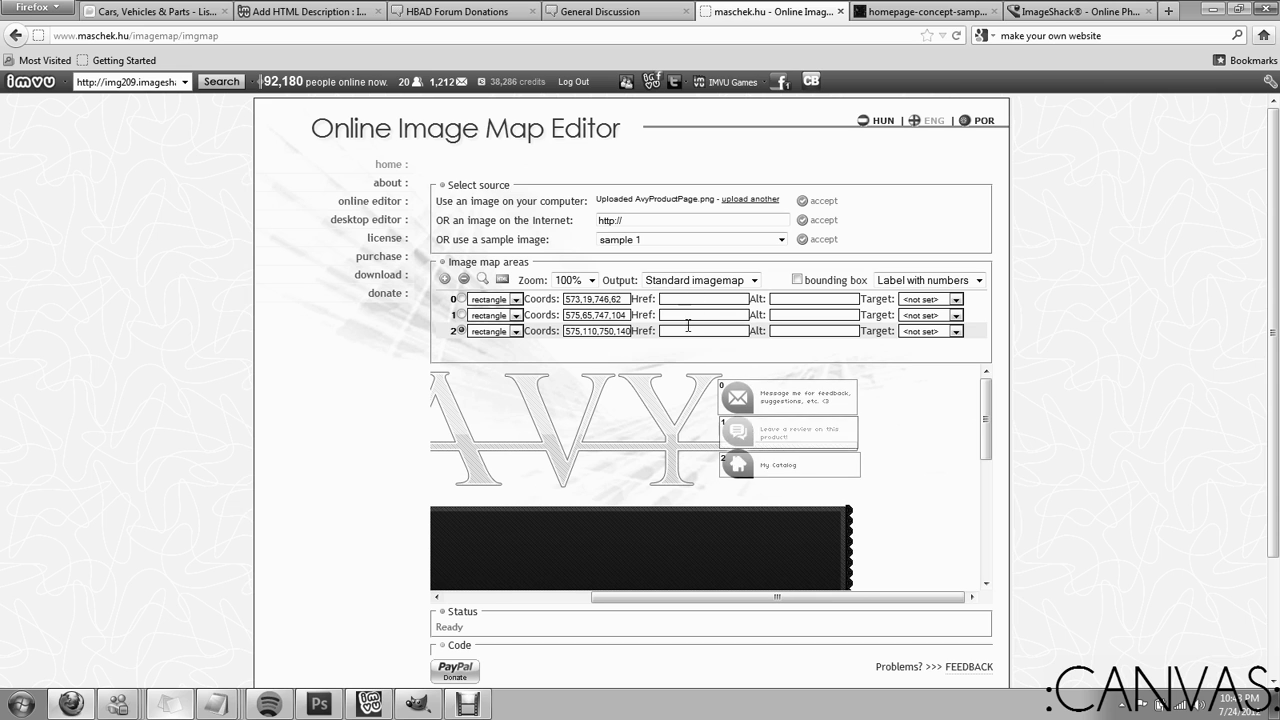
scroll("down", 3)
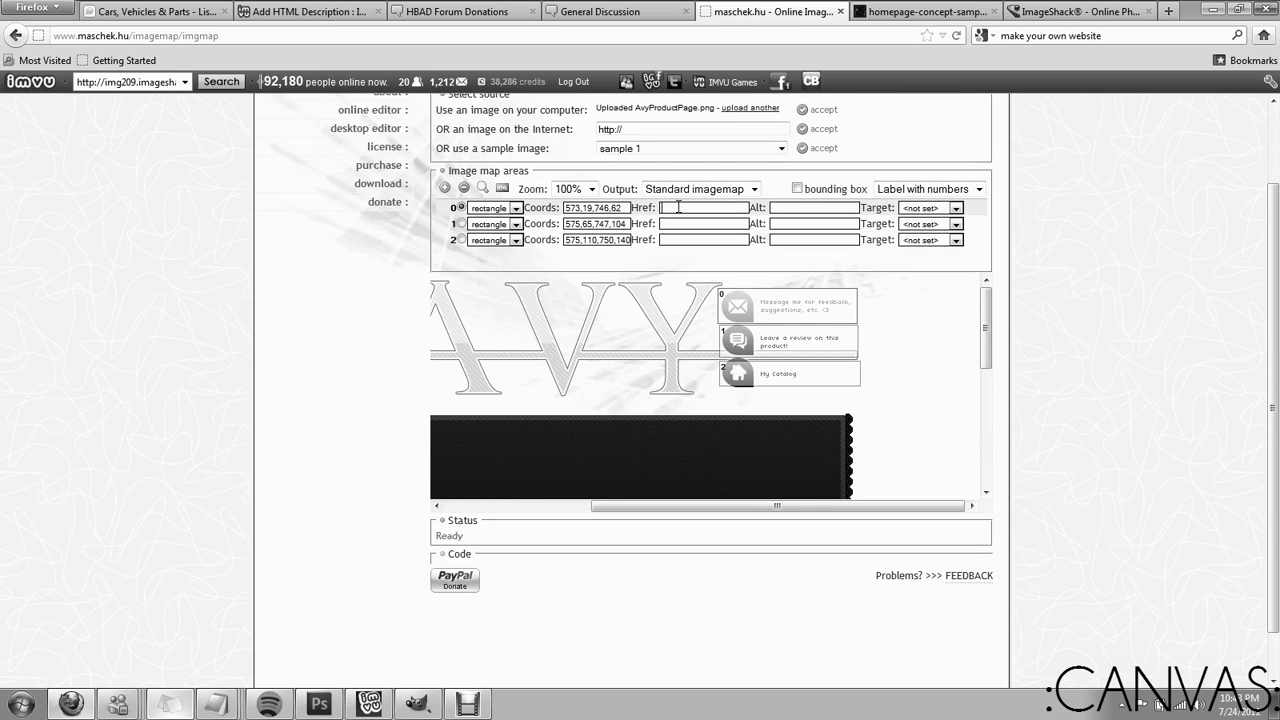
type("MESSAGE")
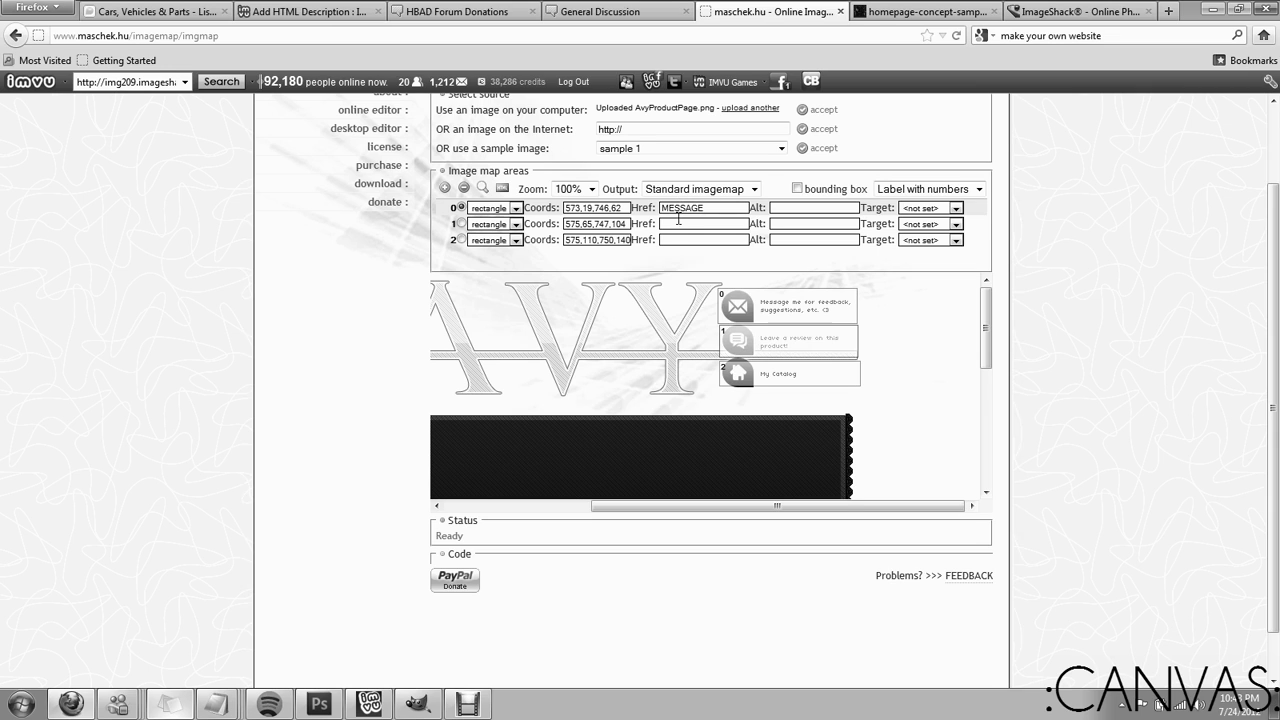
type("REVIEW")
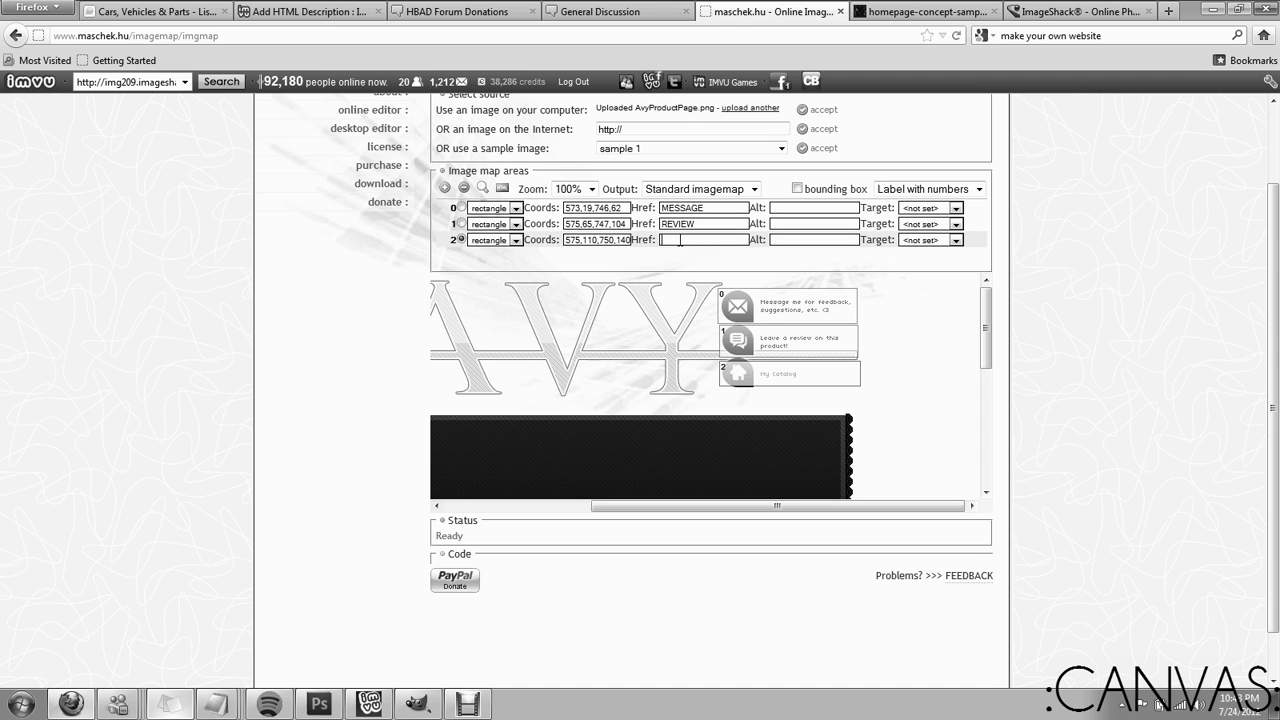
type("CATALOG")
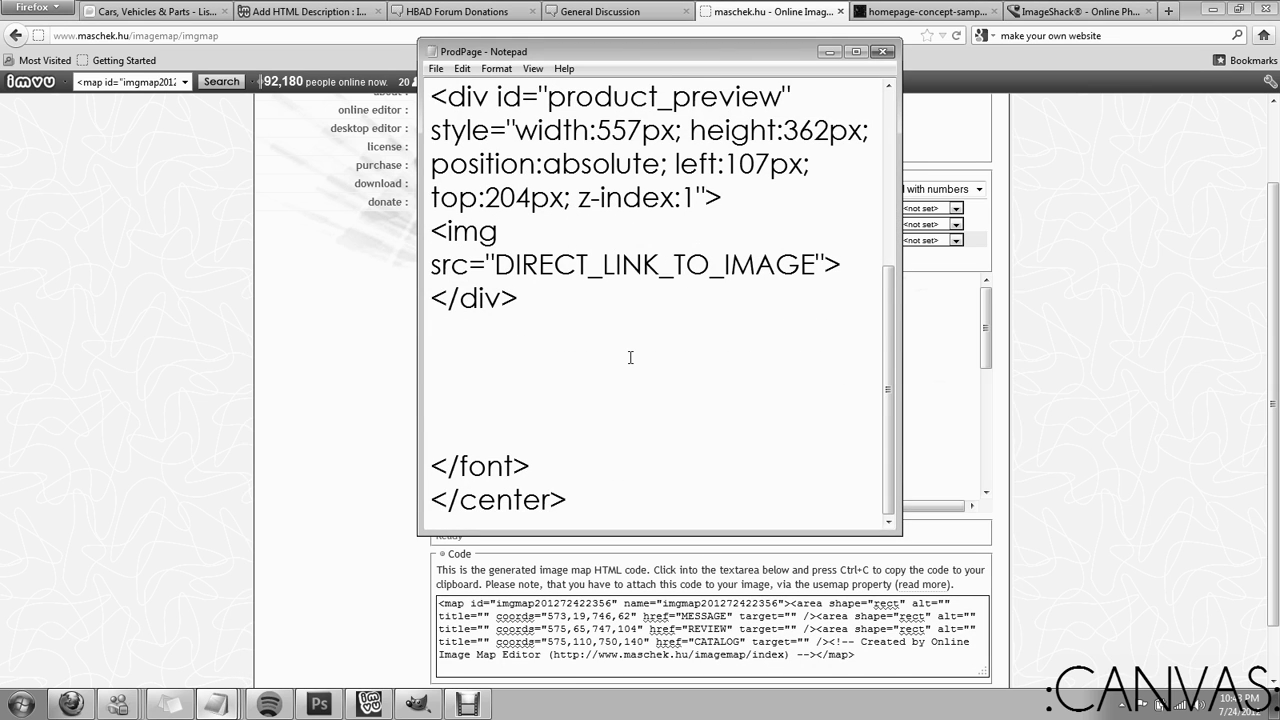
Replace the pasted map code's id and name values with ImageMap1 in ProdPage
scroll("down", 3)
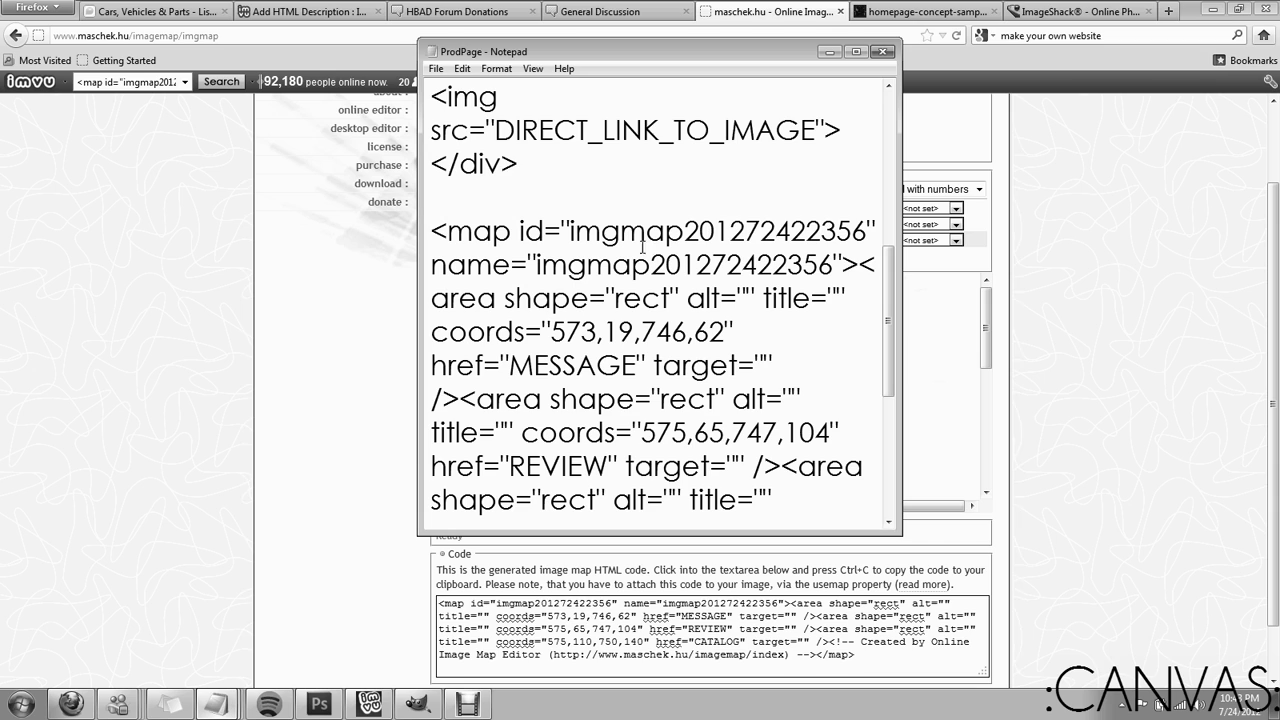
double_click(720, 231)
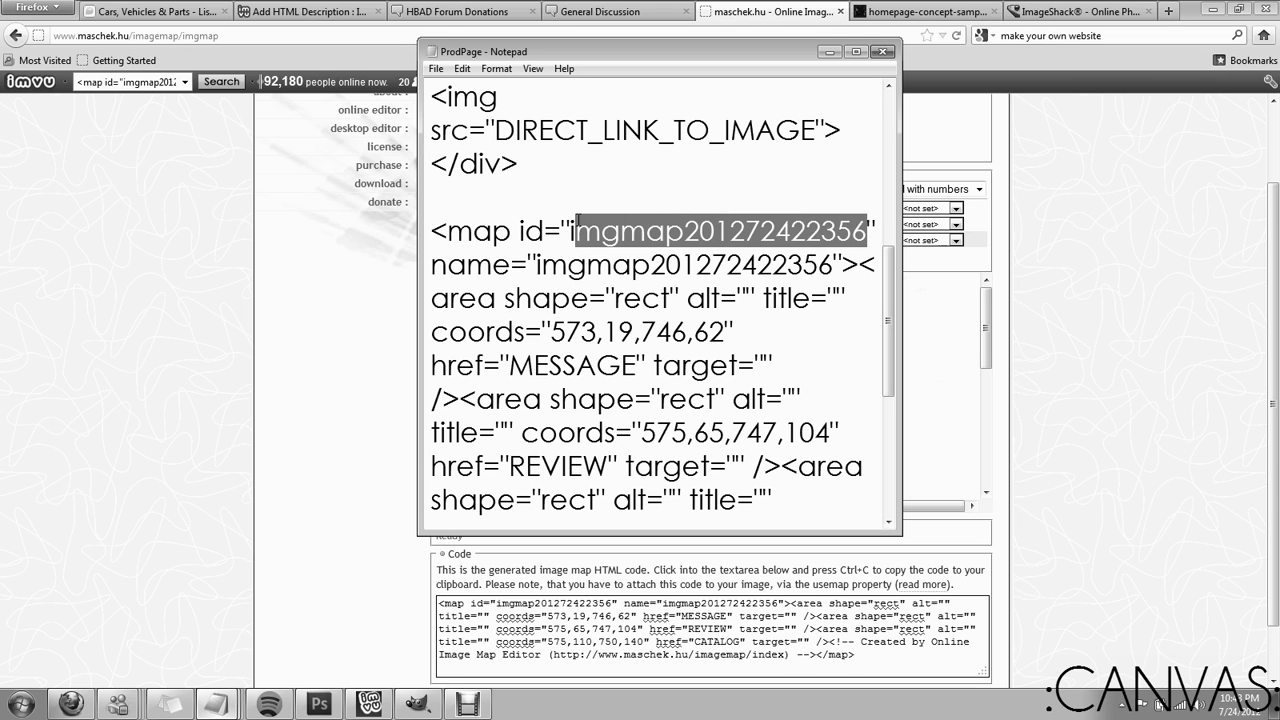
type("img")
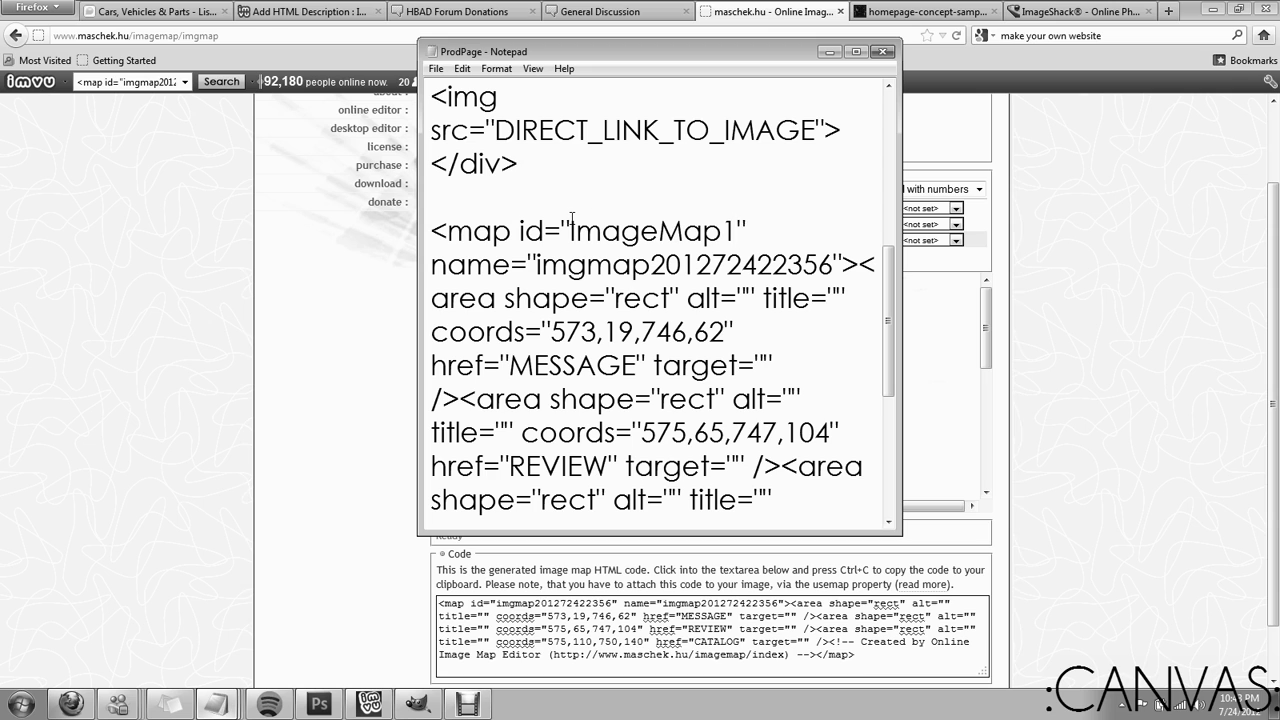
double_click(683, 265)
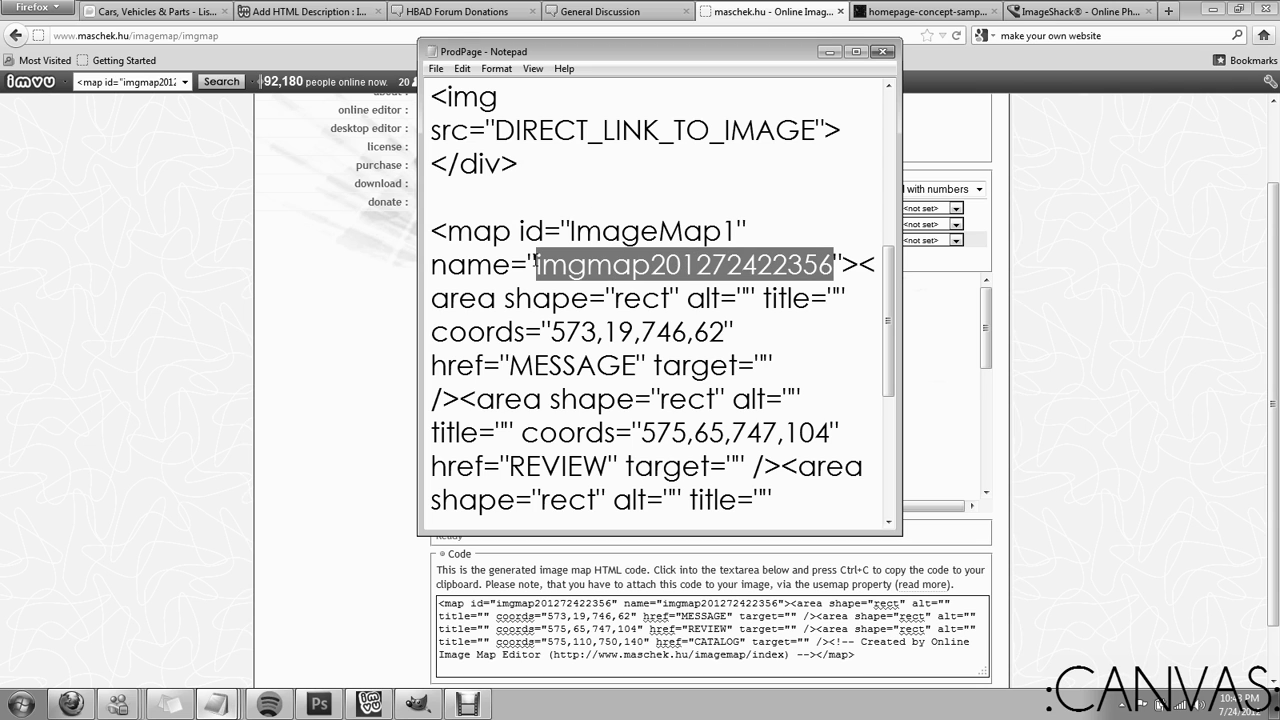
type("ImageMap1\"><area")
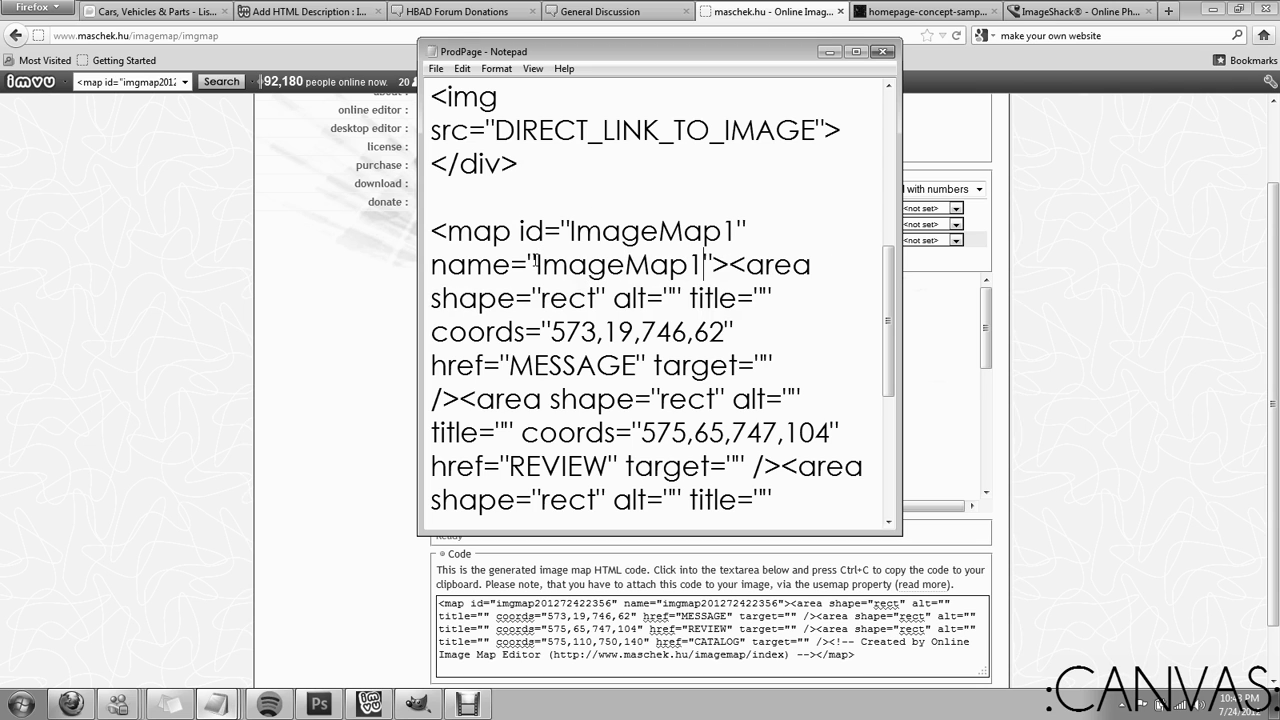
scroll("down", 3)
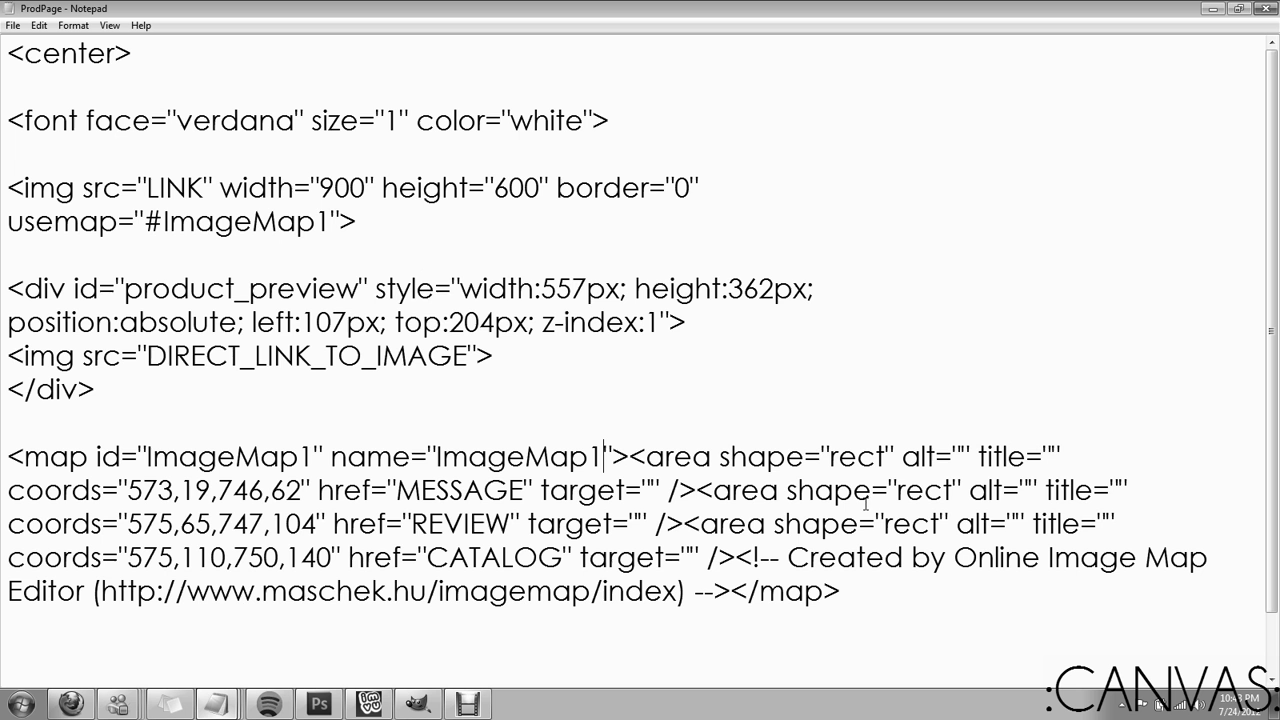
scroll("down", 3)
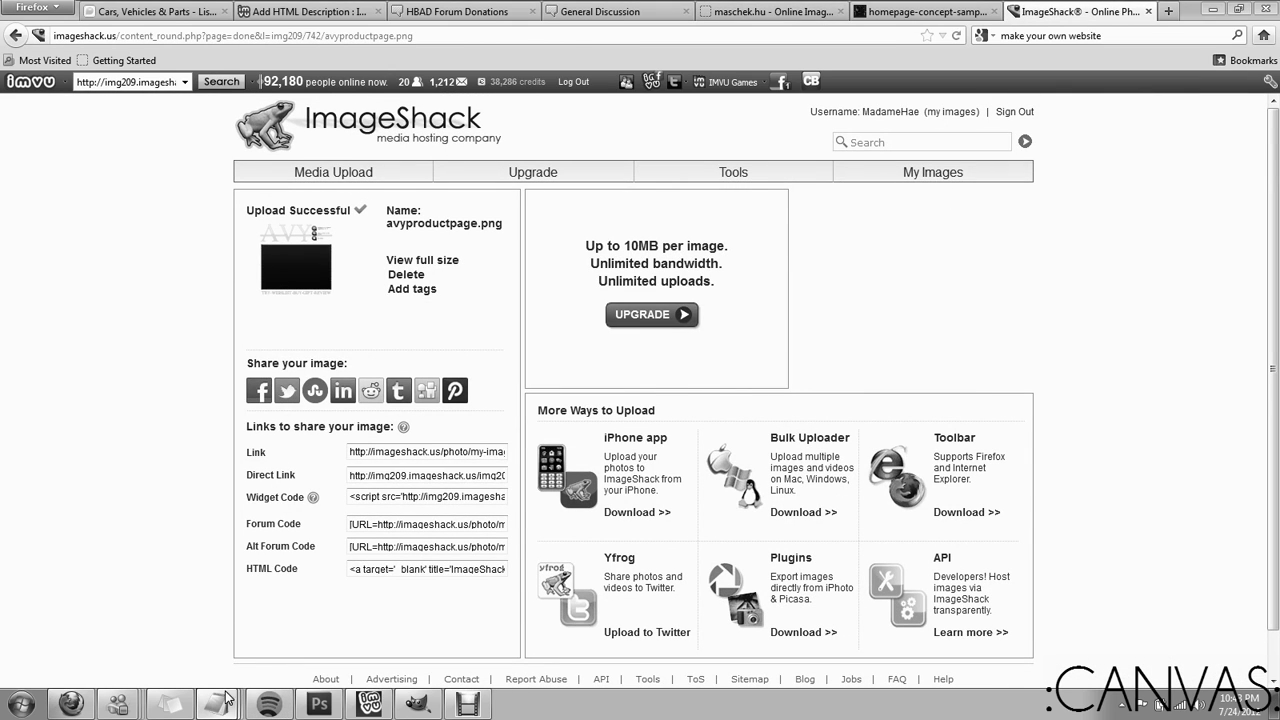
Replace the LINK placeholder with the ImageShack avyproductpage.png URL
left_click(216, 704)
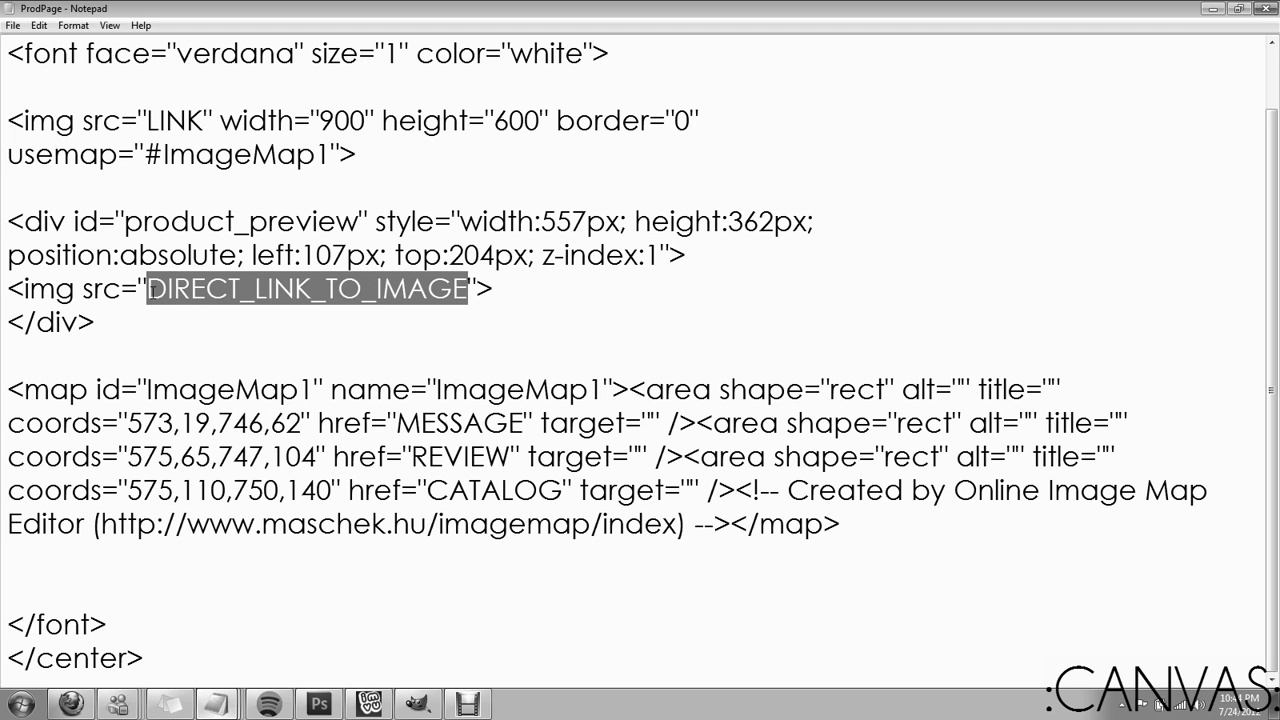
left_click(235, 288)
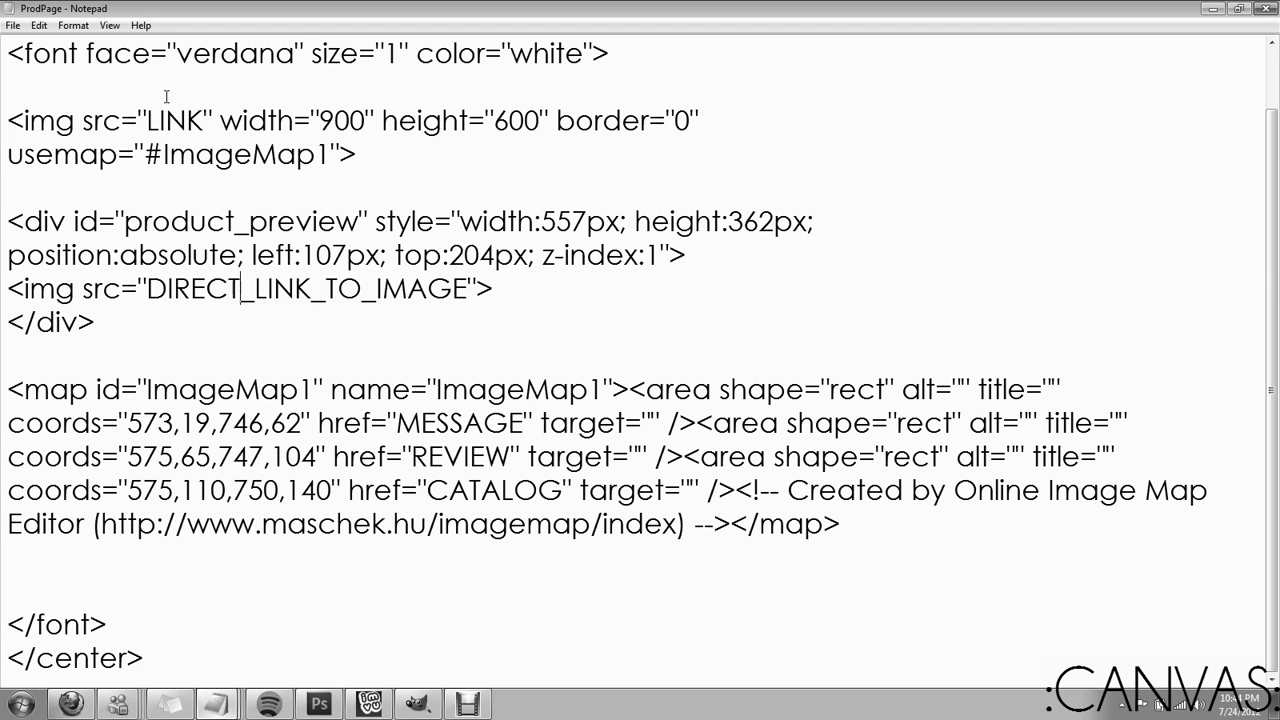
double_click(173, 120)
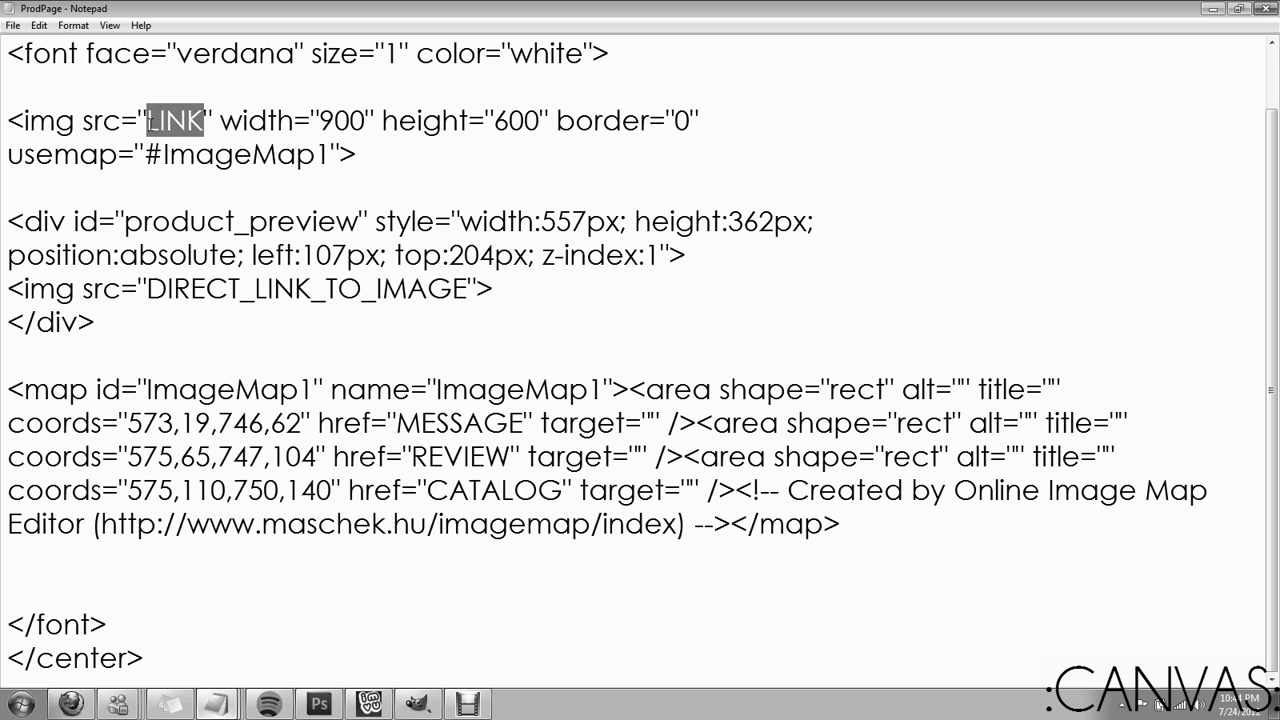
type("http://img209.imageshack.us/img209/742/avyproductpage.png")
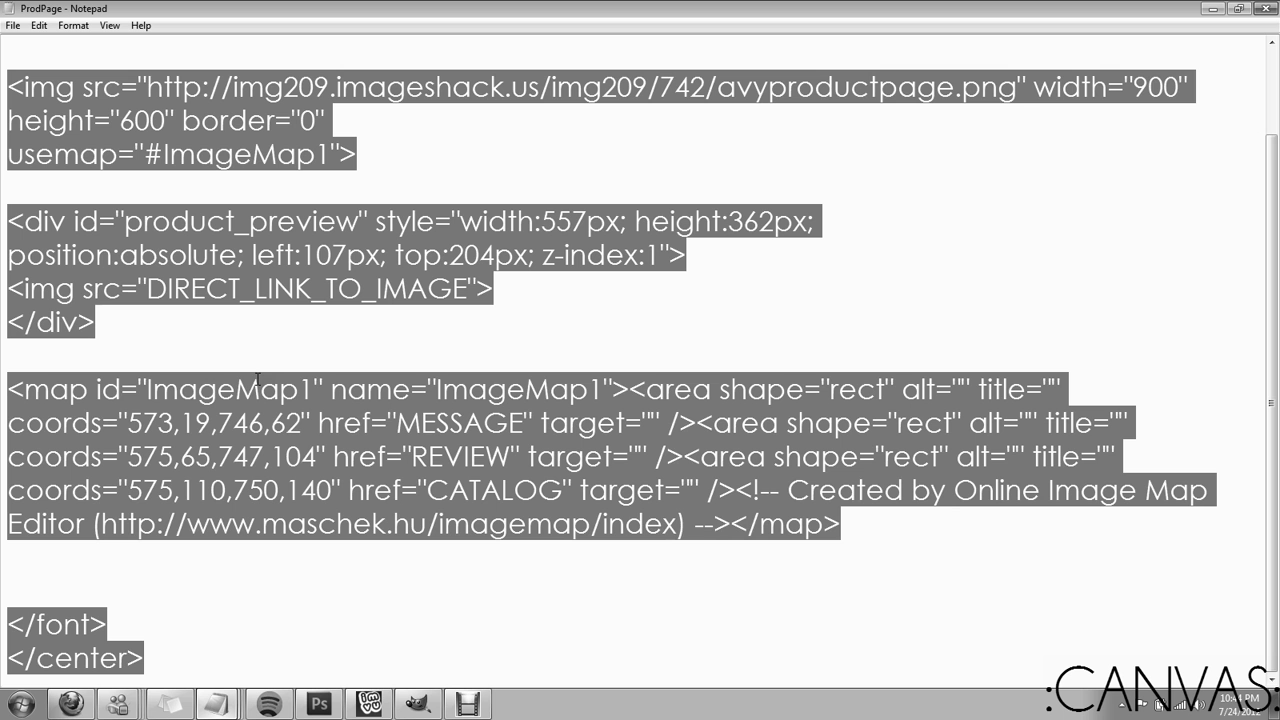
Submit the HTML as the IMVU product description
left_click(70, 704)
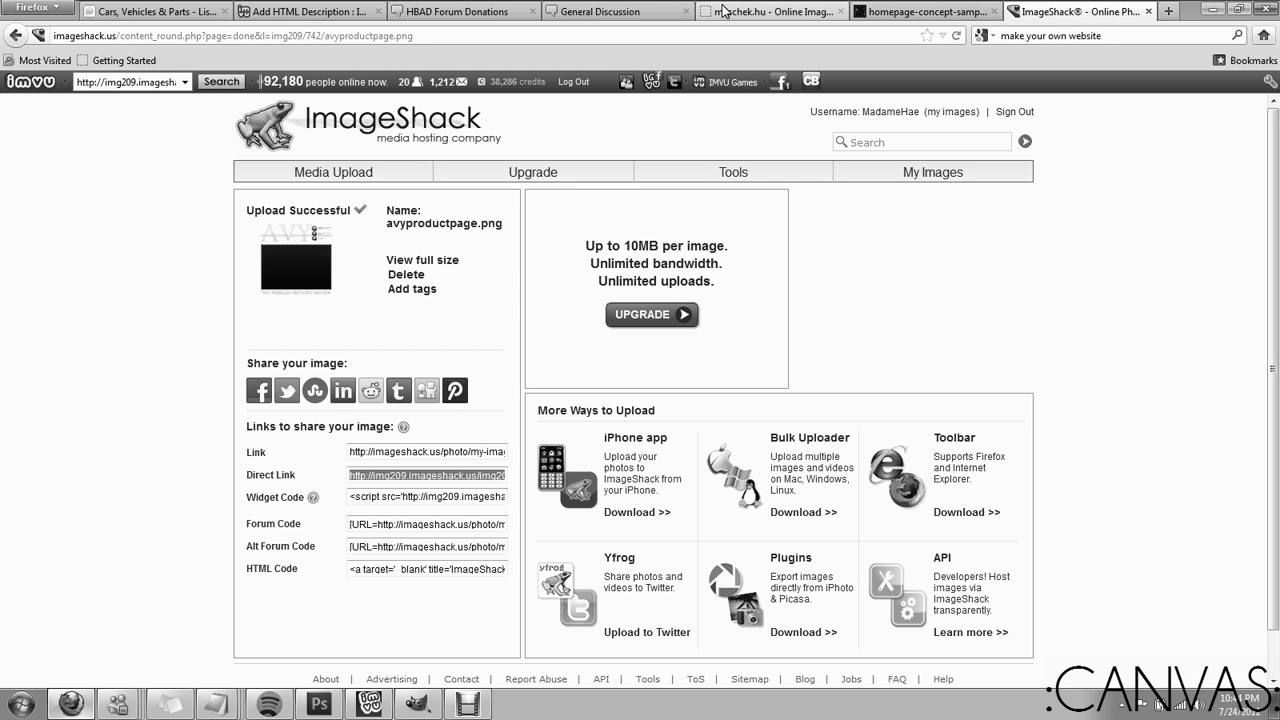
left_click(305, 11)
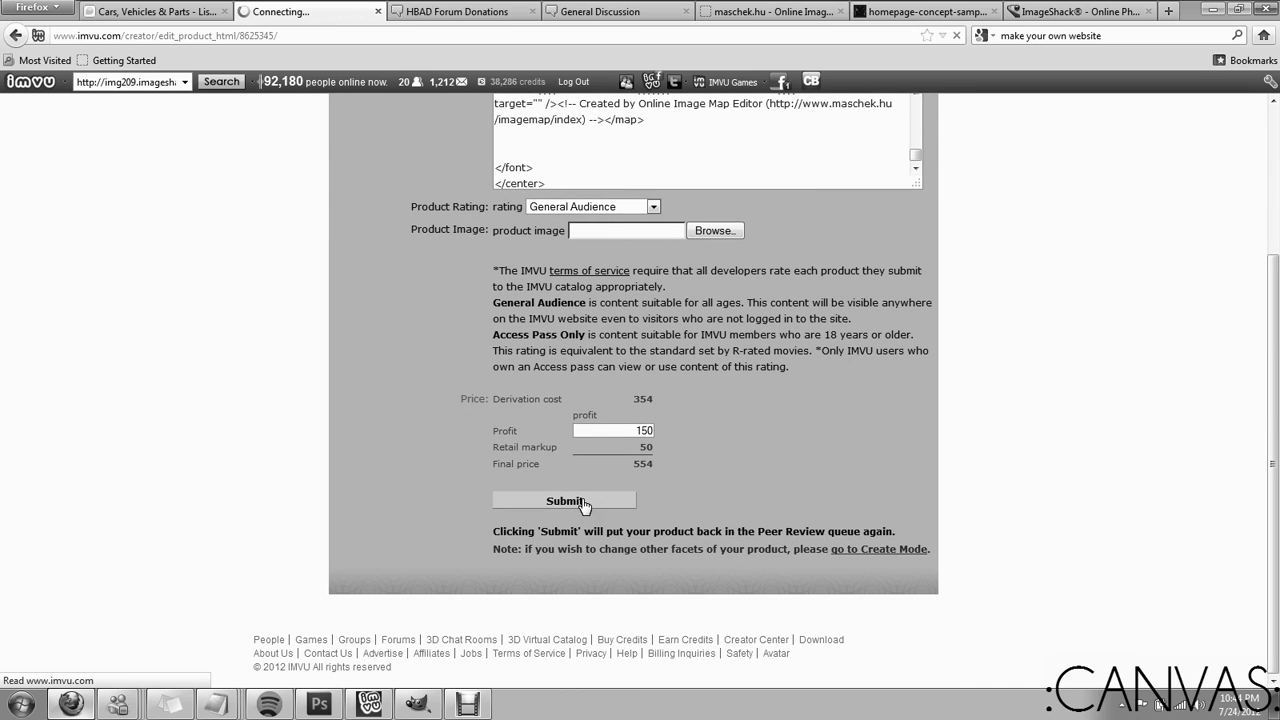
left_click(564, 500)
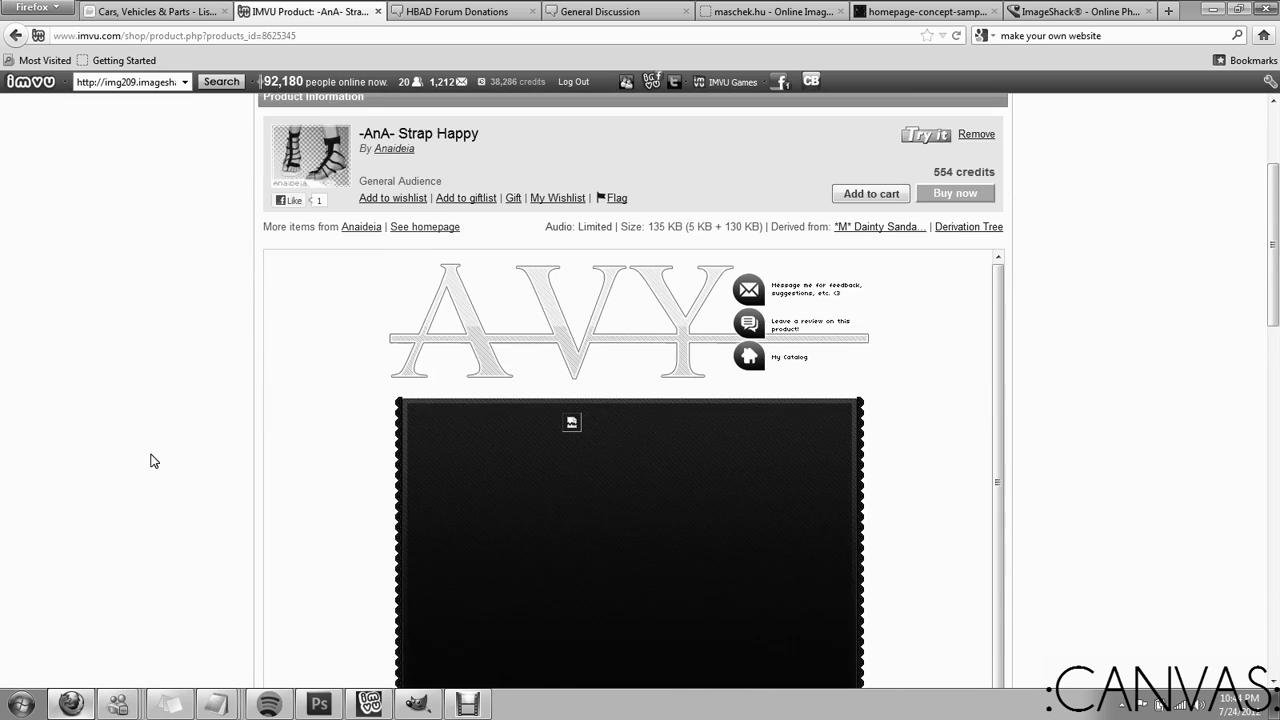
Scroll the live IMVU product page to check the AVY header, icon row and preview panel
scroll("down", 3)
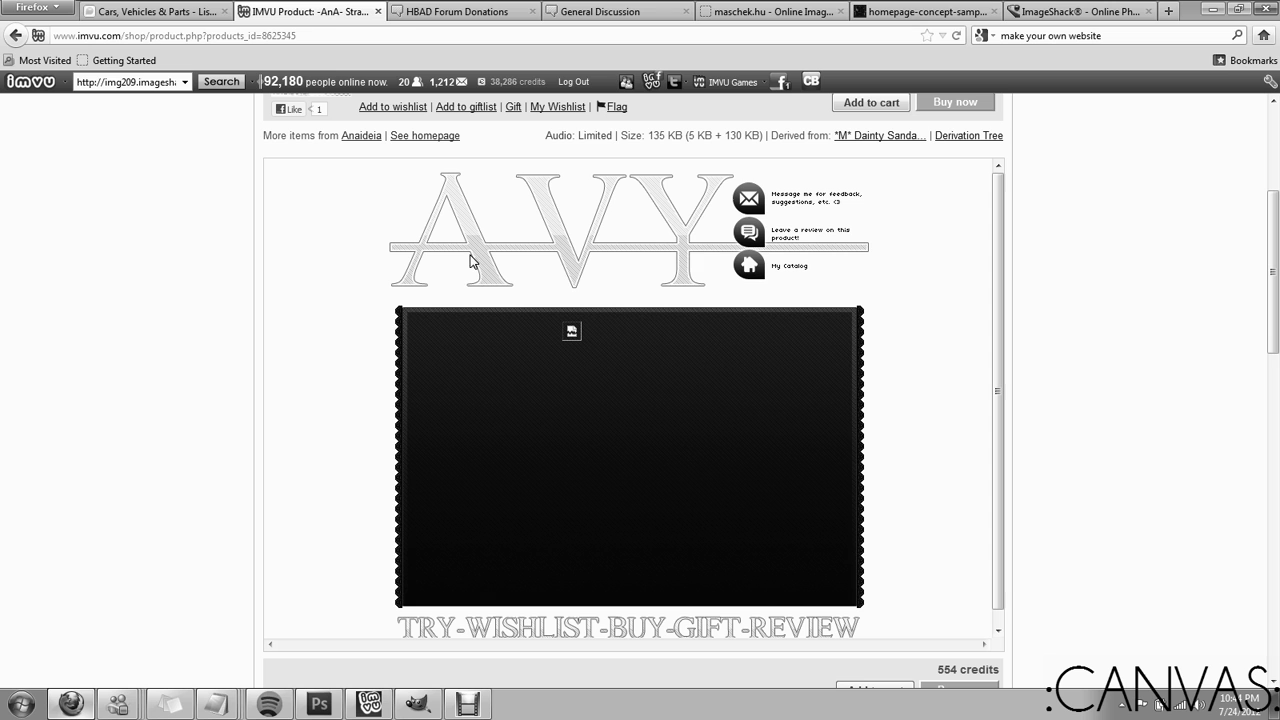
scroll("down", 3)
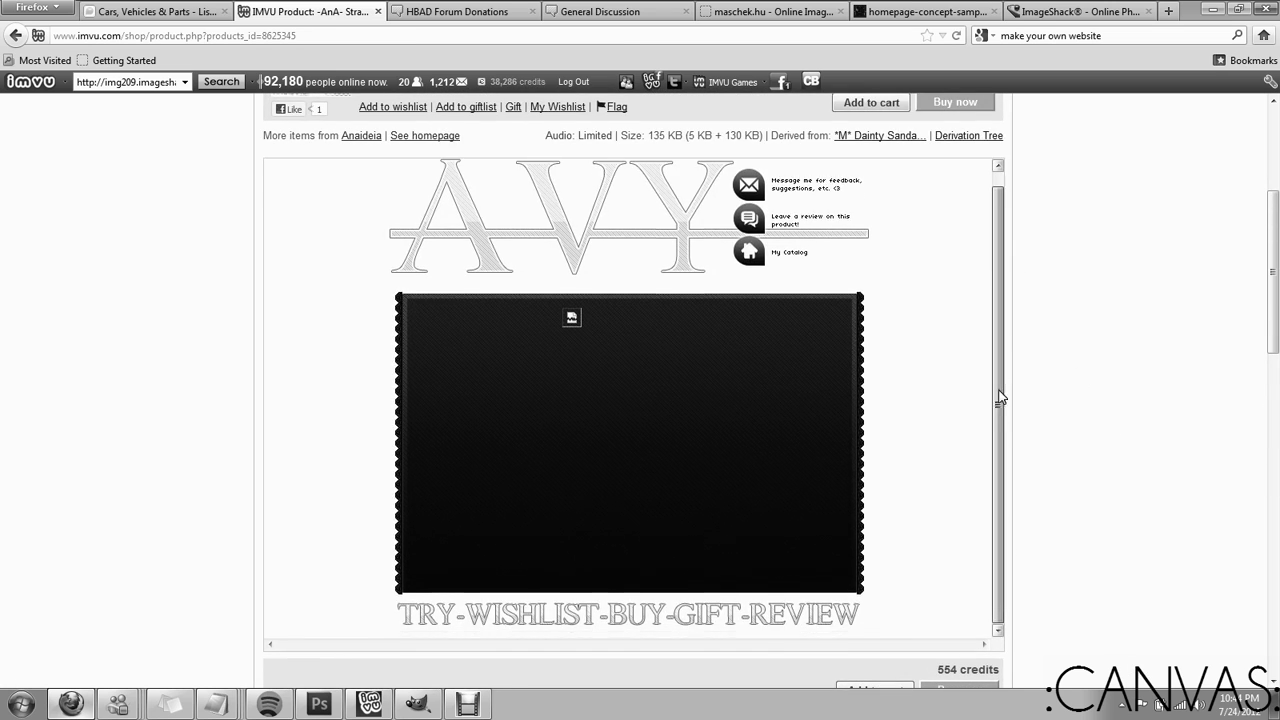
scroll("down", 3)
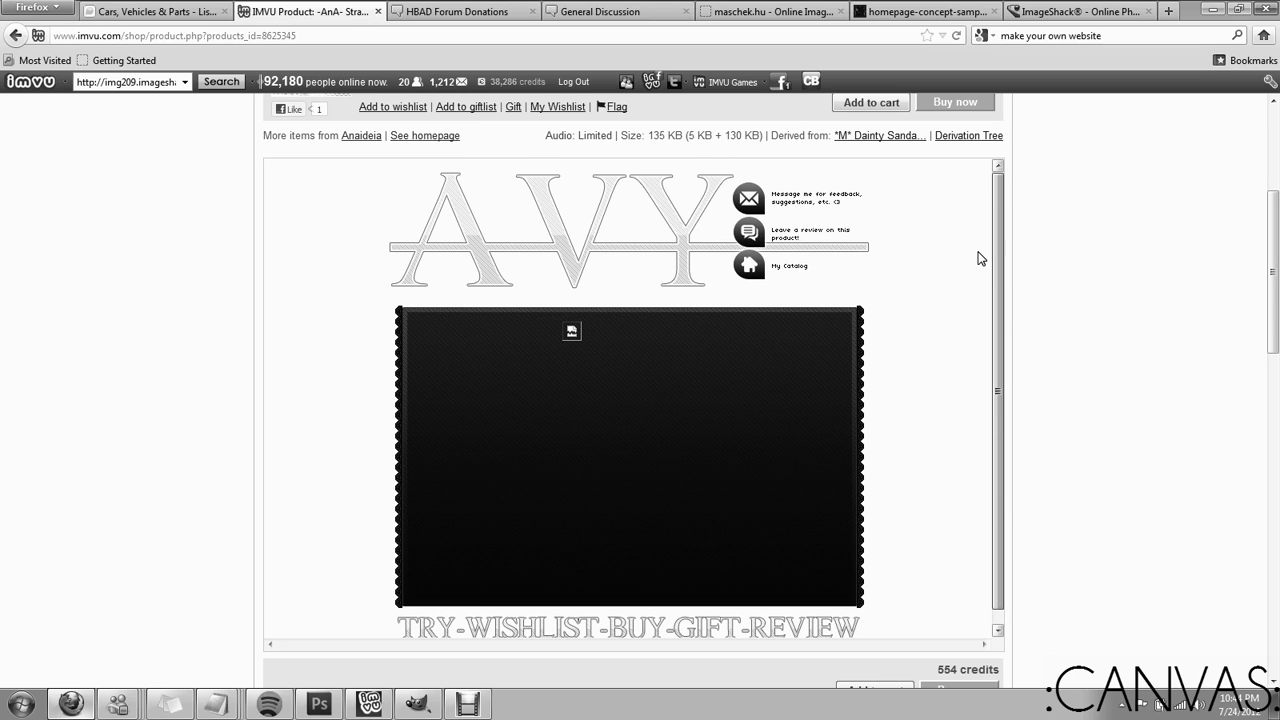
scroll("down", 3)
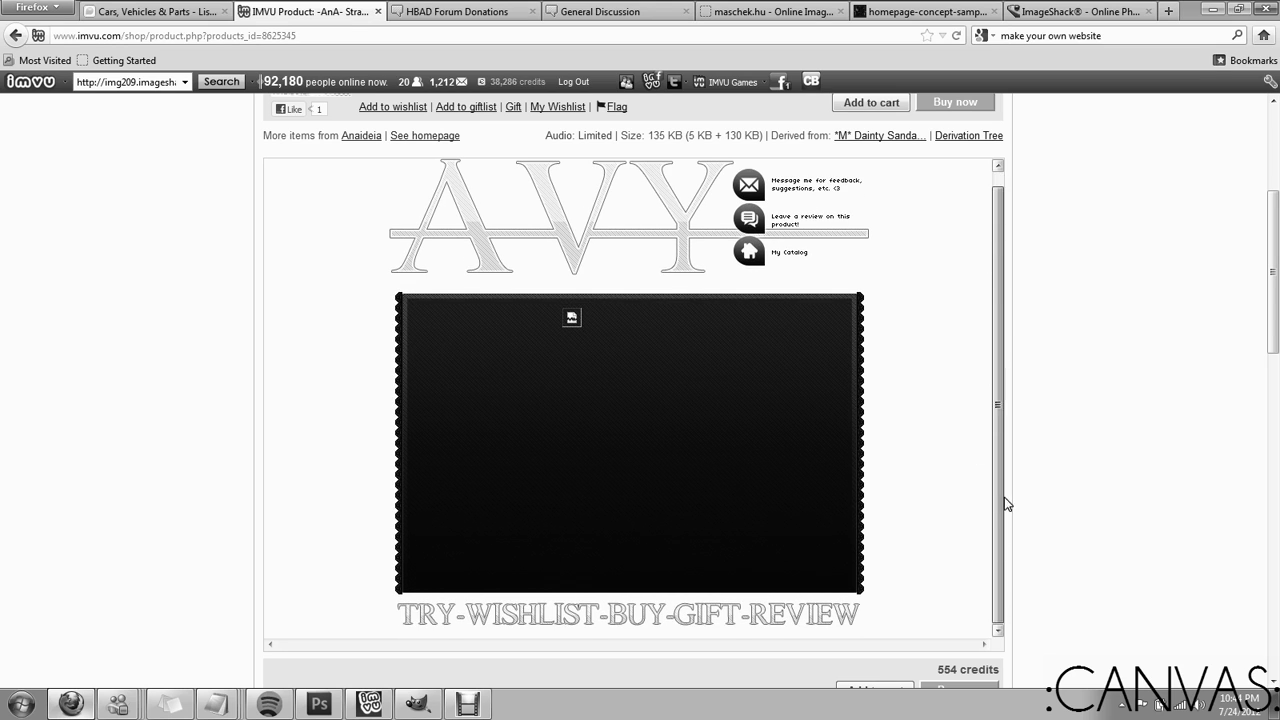
scroll("down", 3)
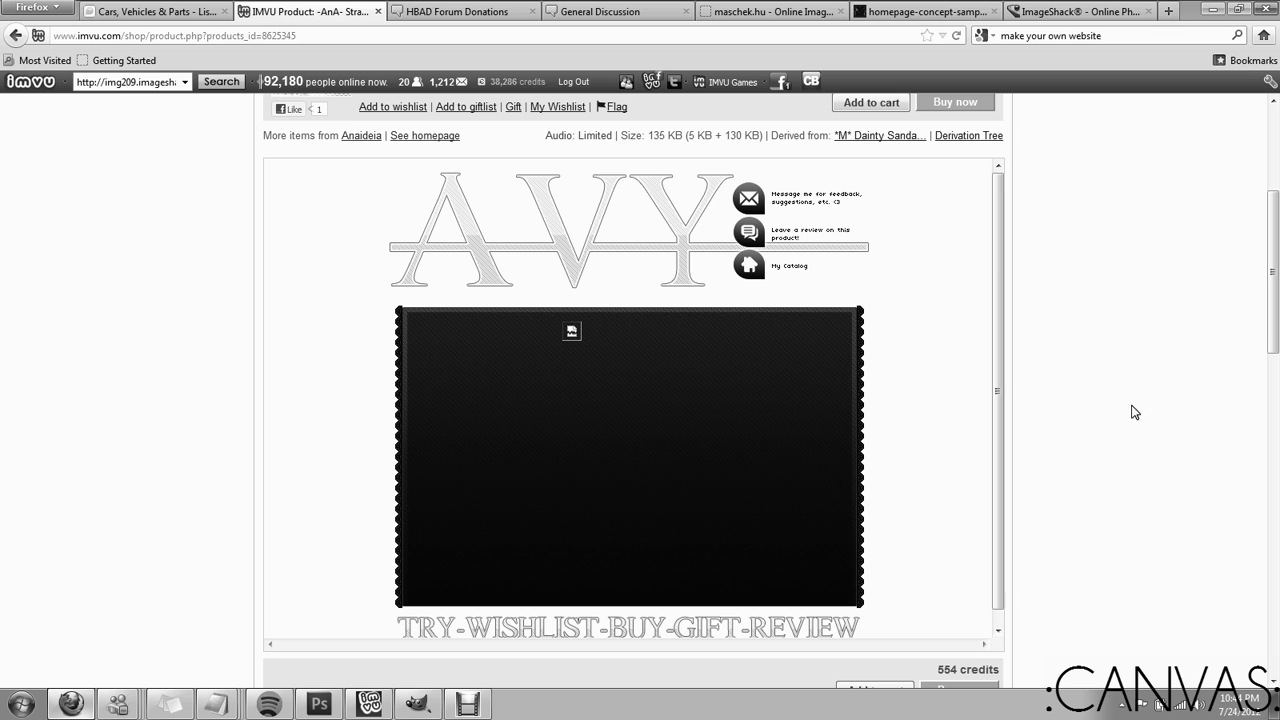